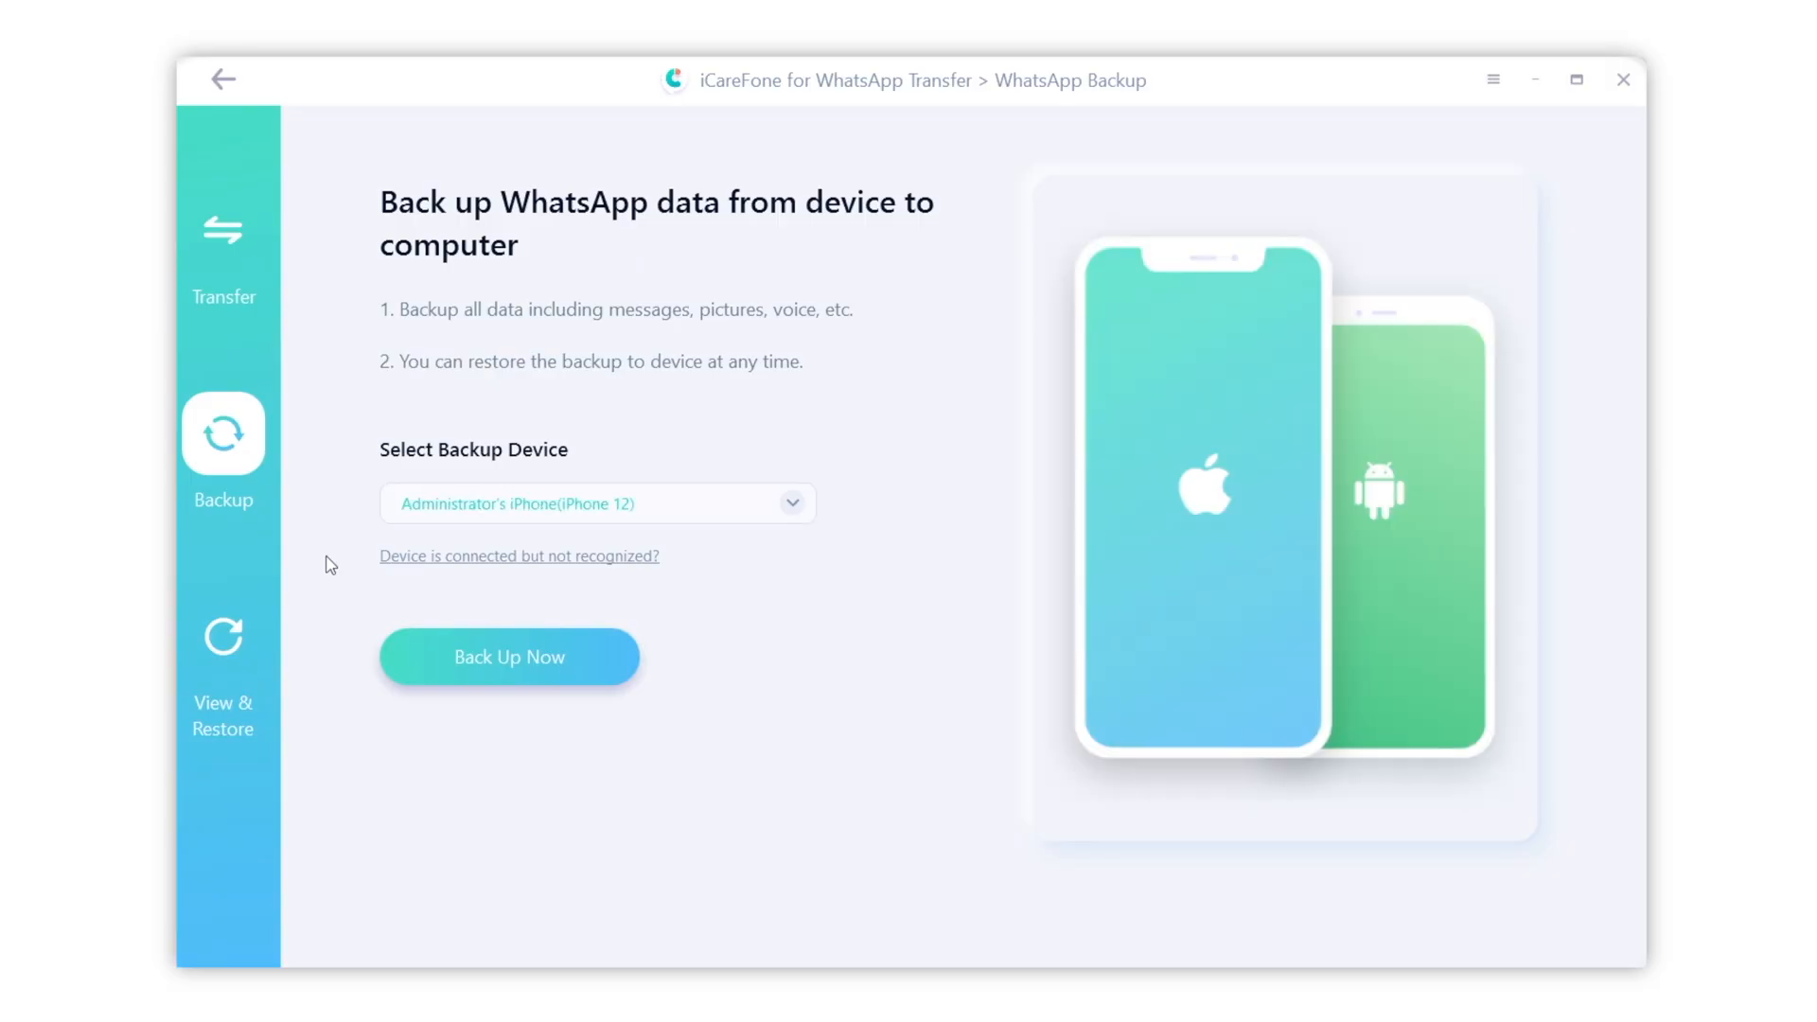
mouse_move(360, 620)
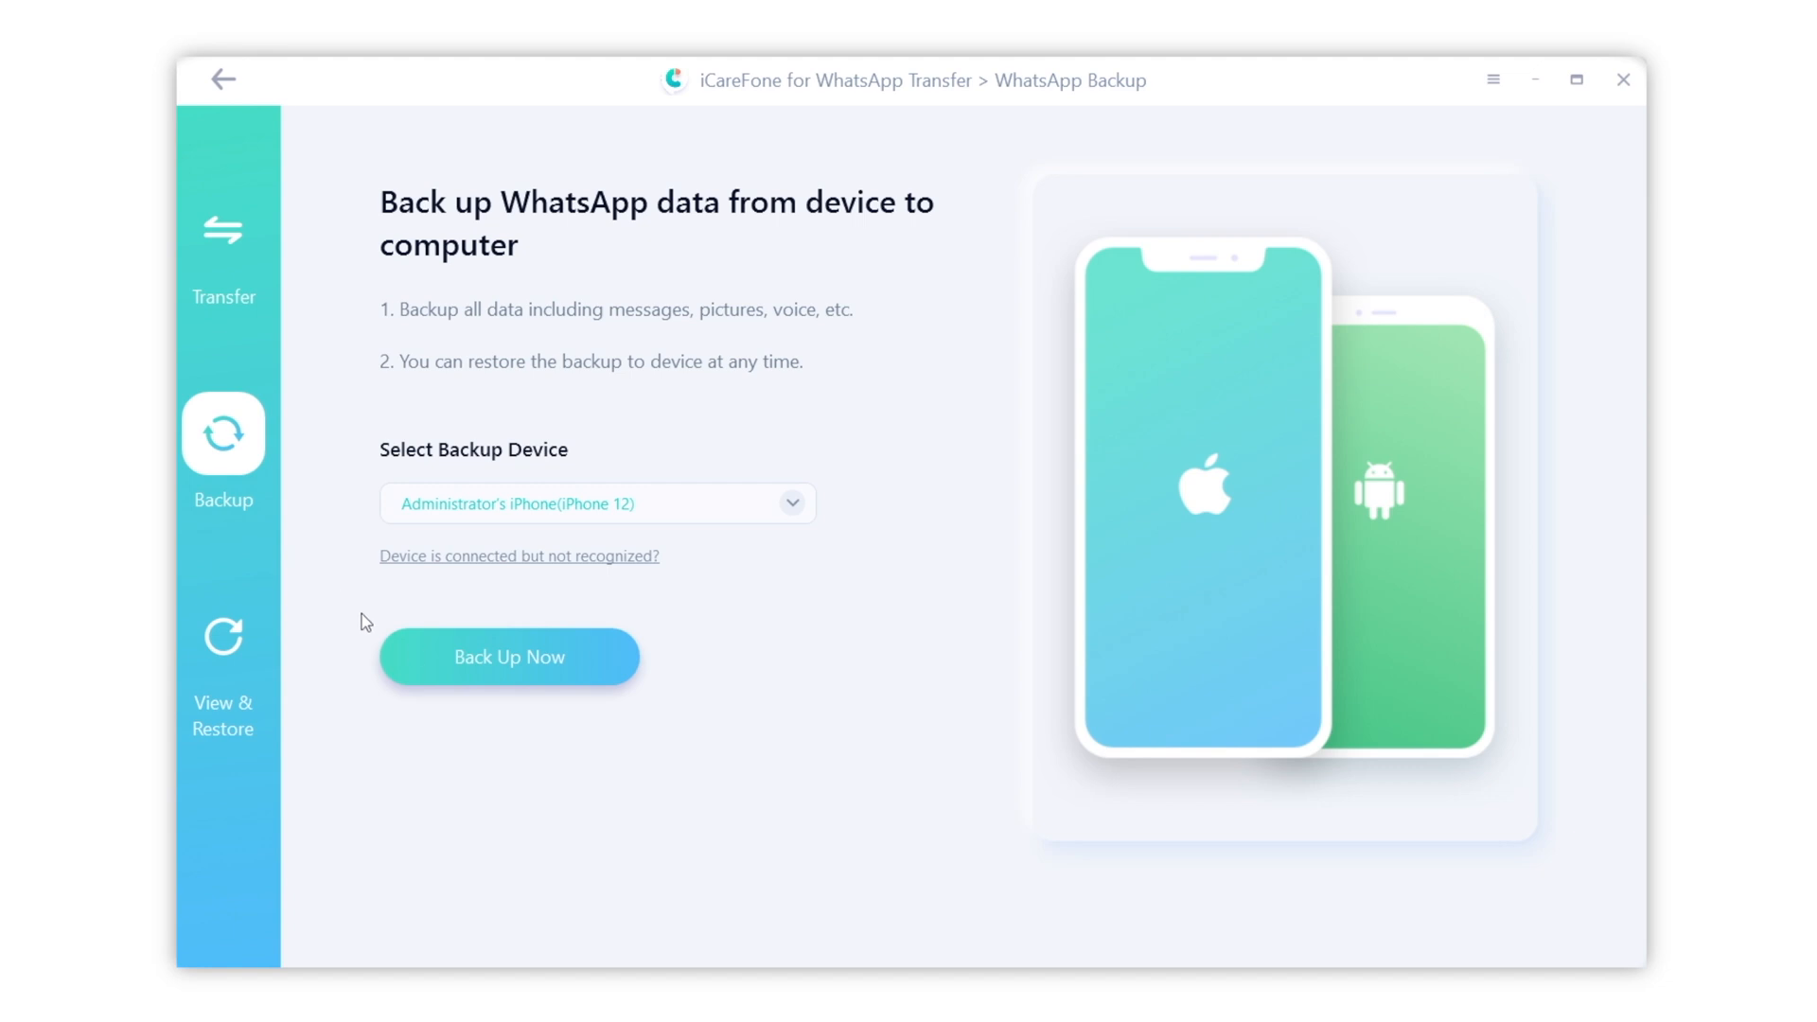
Start the backup of the iPhone 12's WhatsApp data with Back Up Now
click(509, 657)
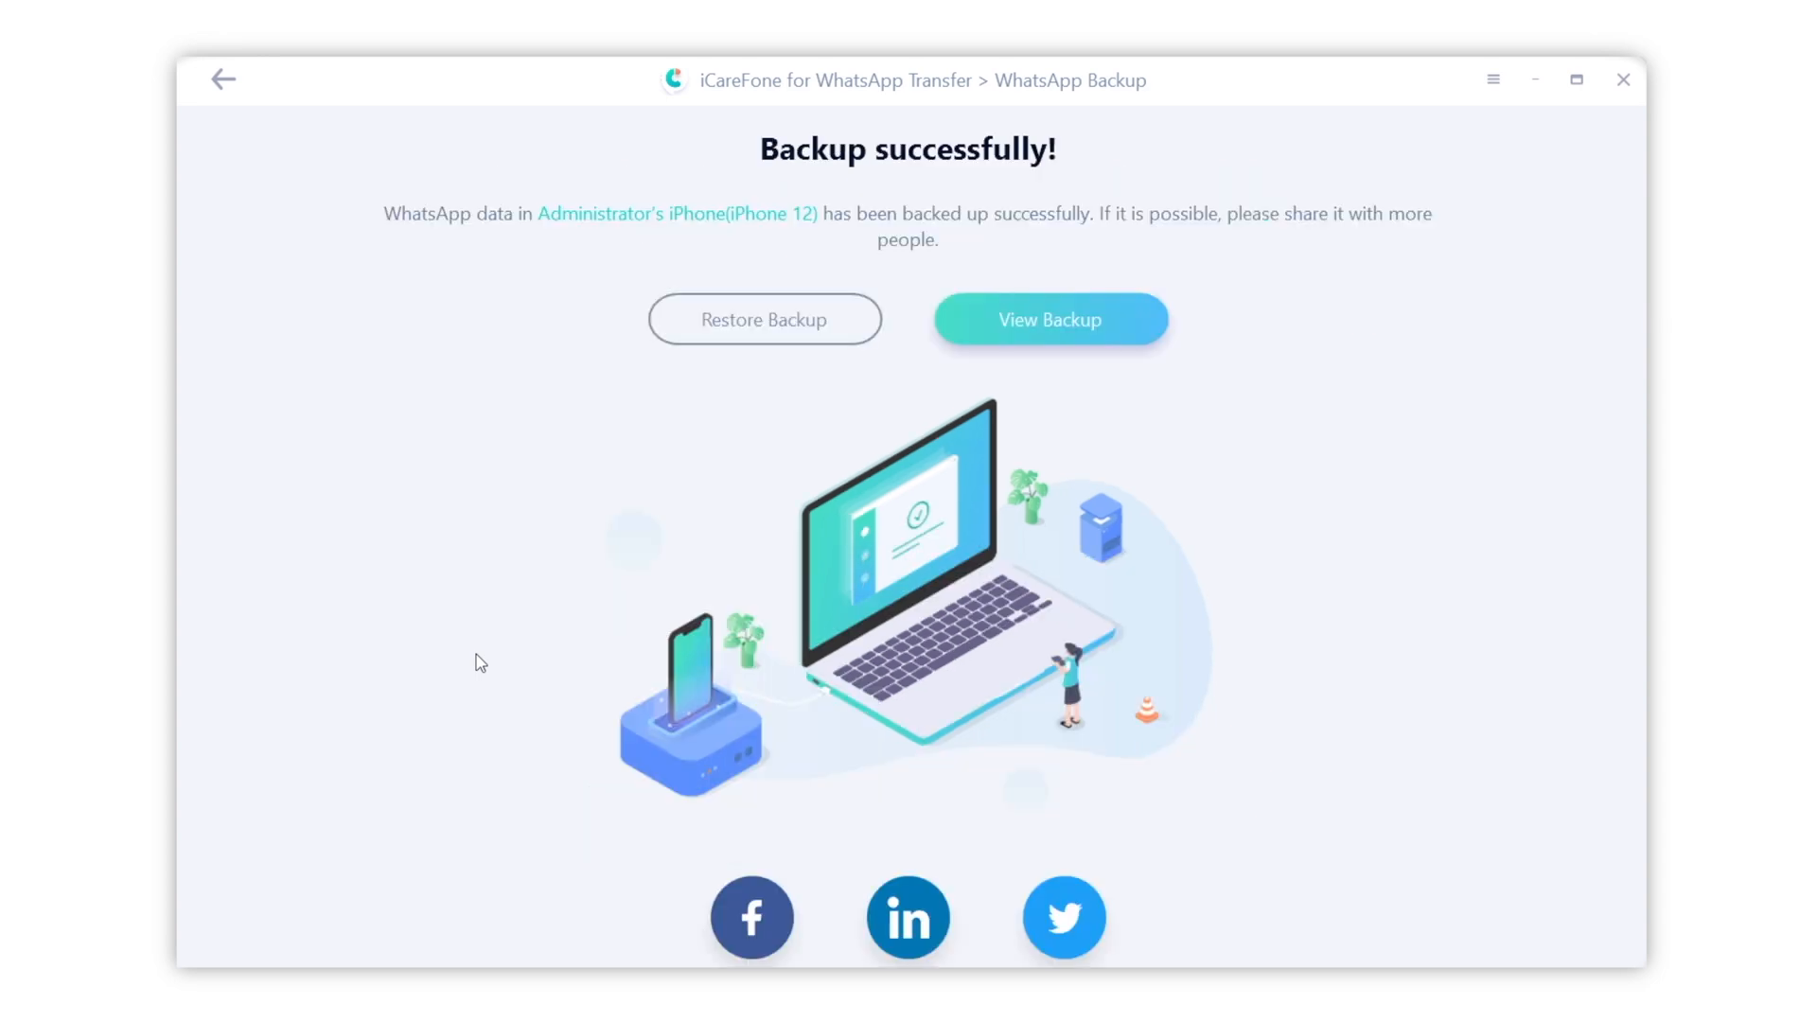
mouse_move(530, 653)
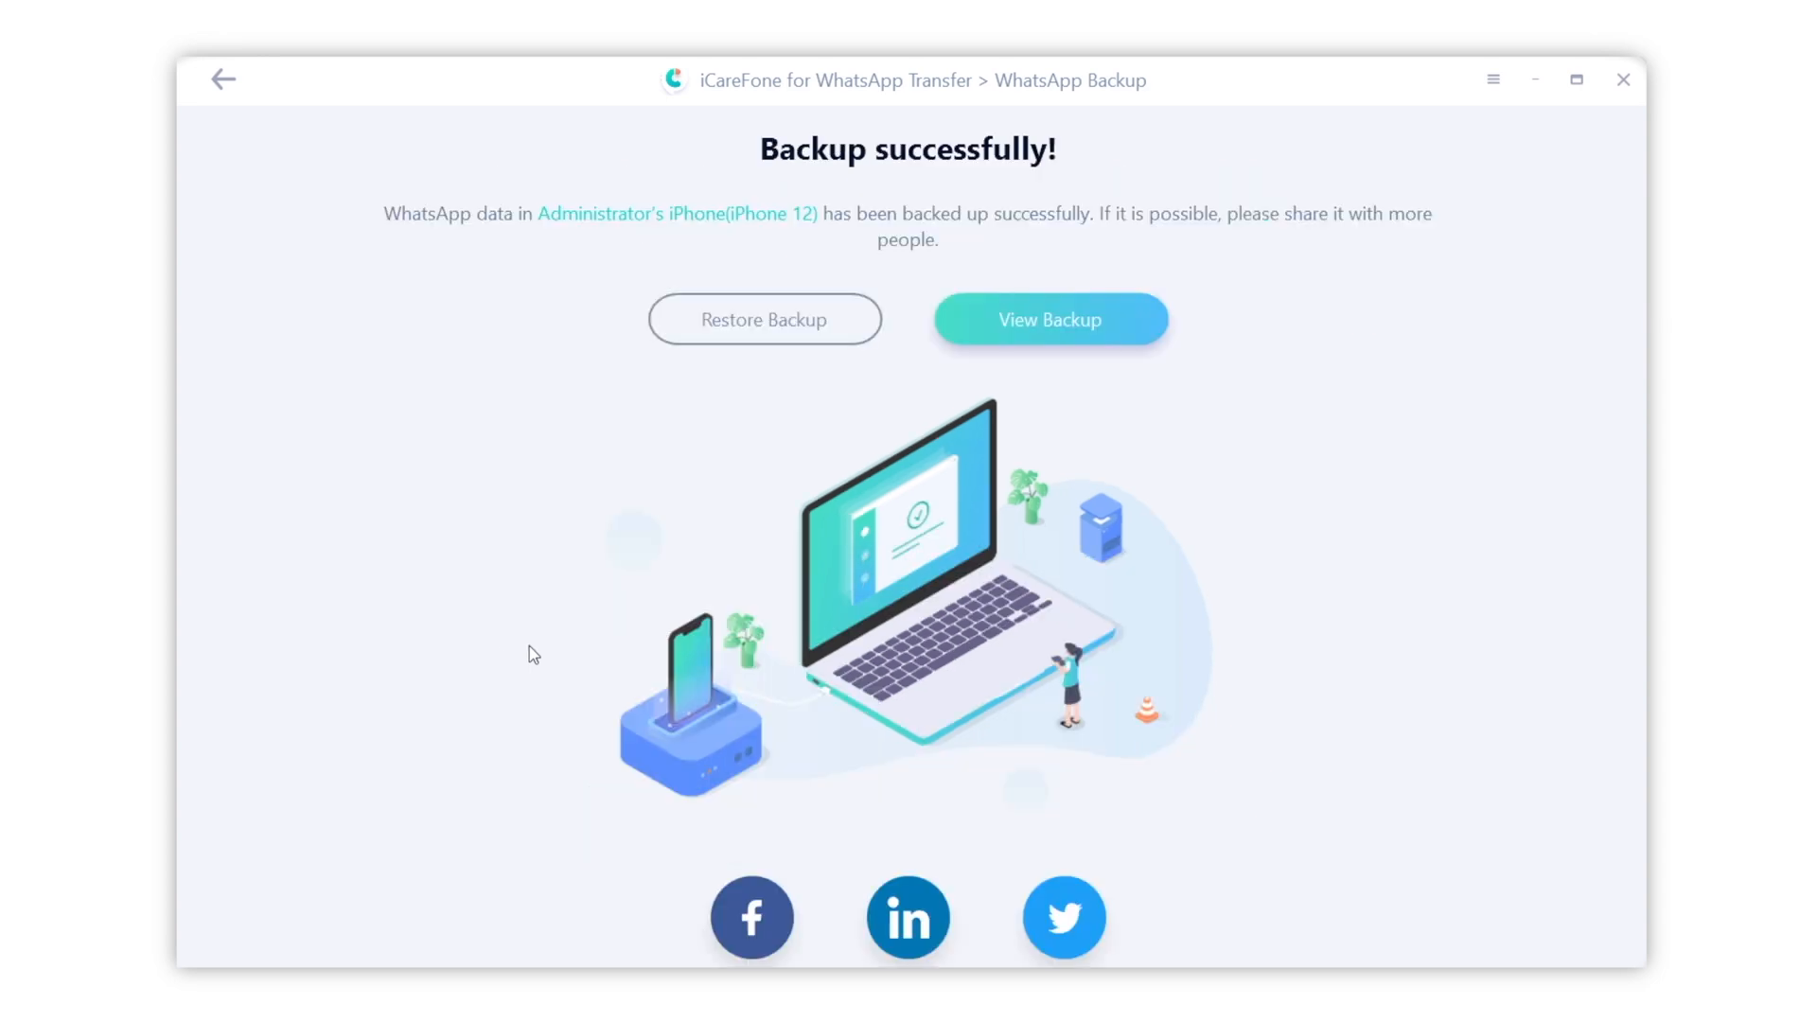
View the new backup, select Vincent's conversation and tick his photo message
click(1049, 320)
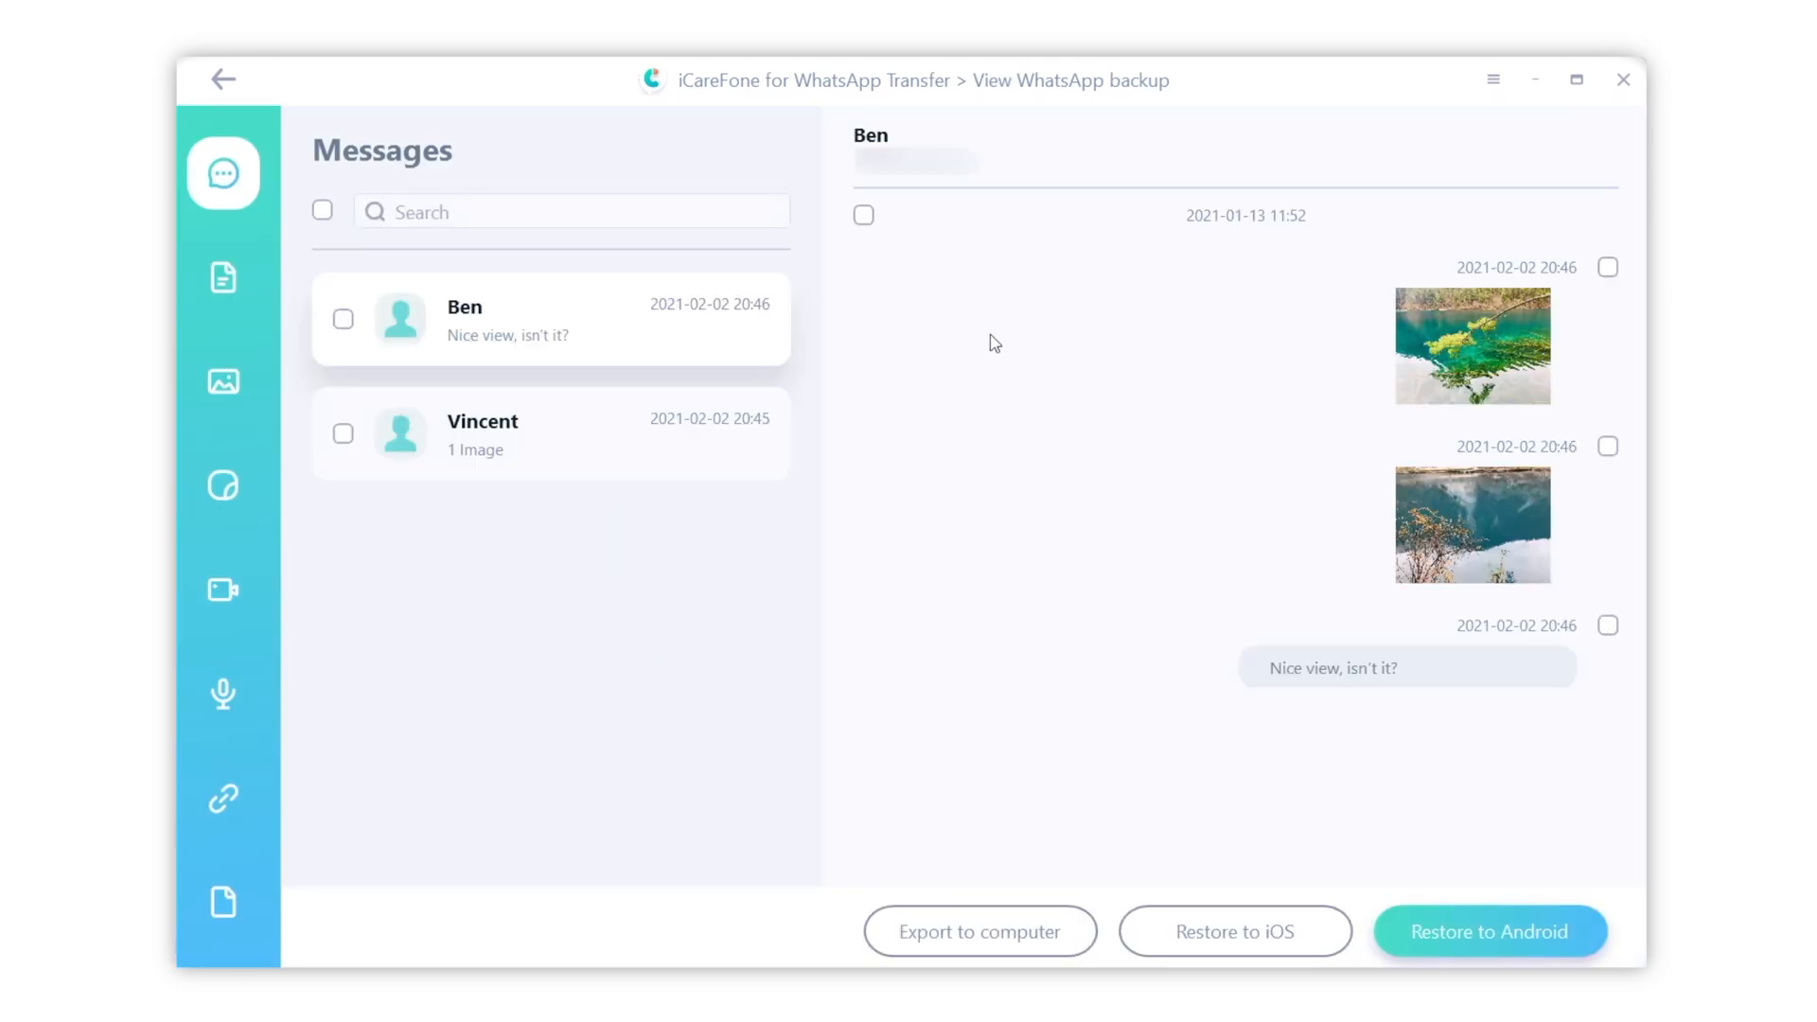
click(551, 436)
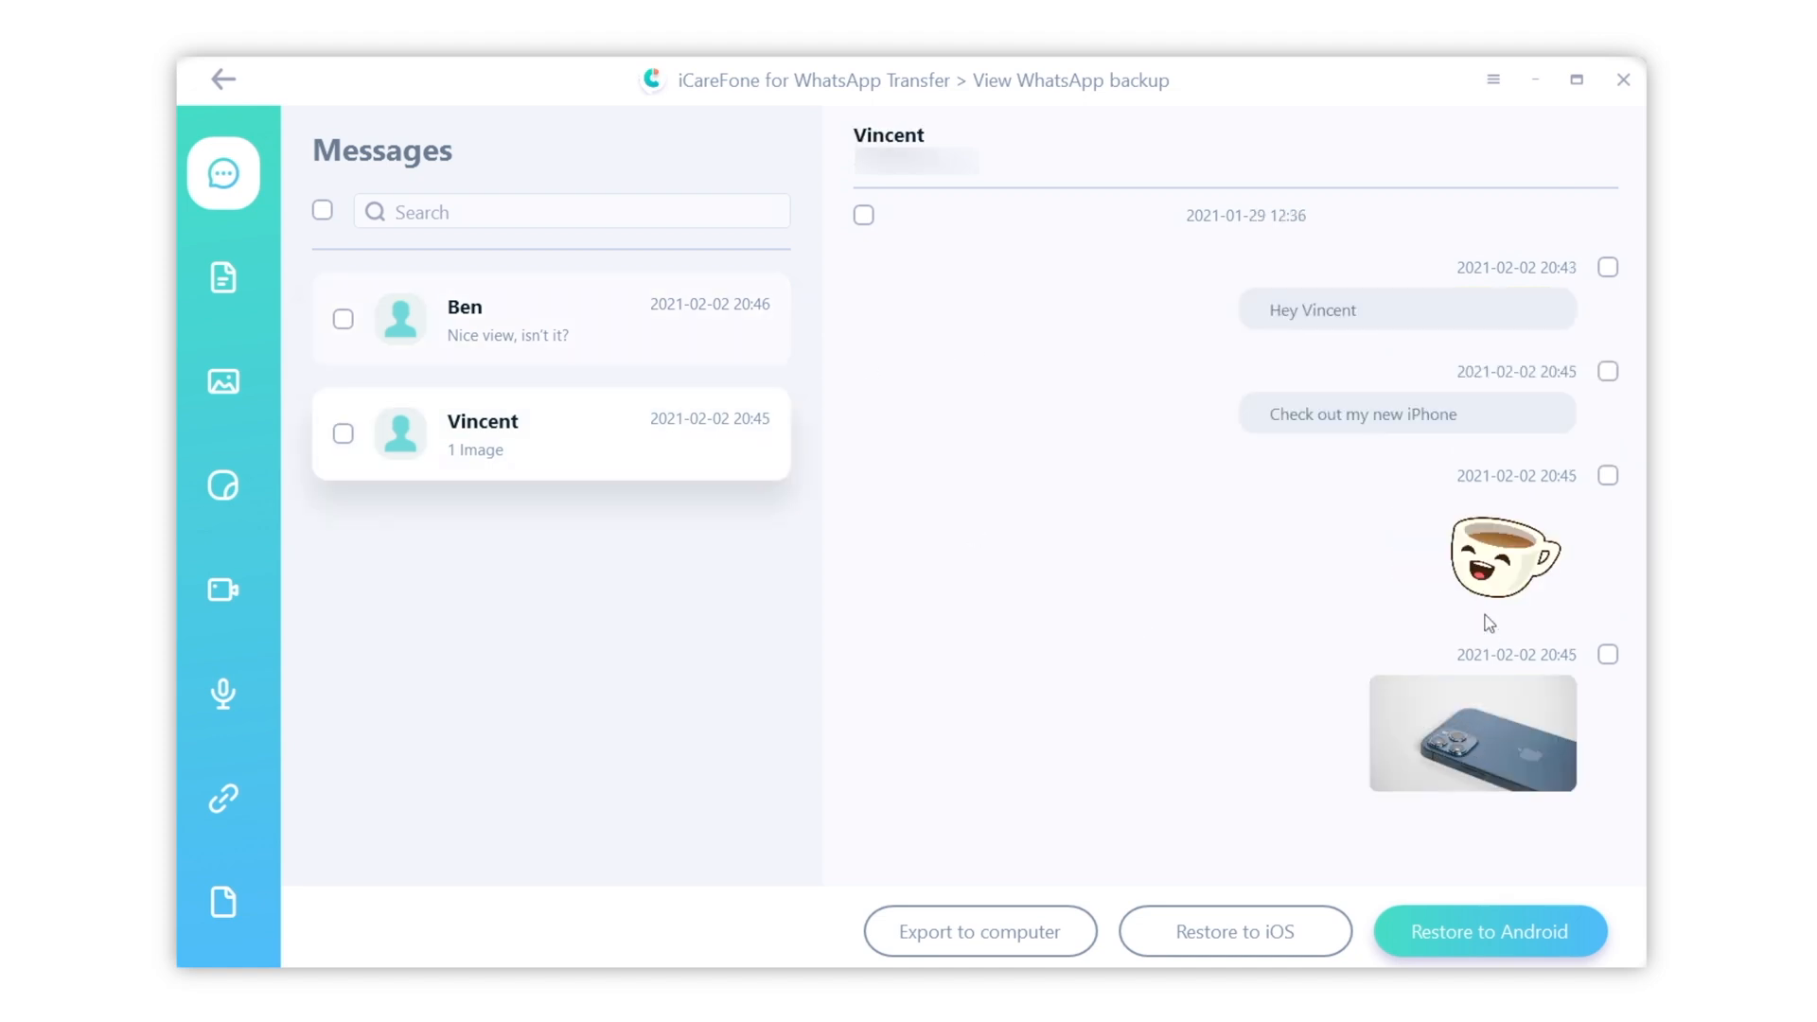
click(1607, 653)
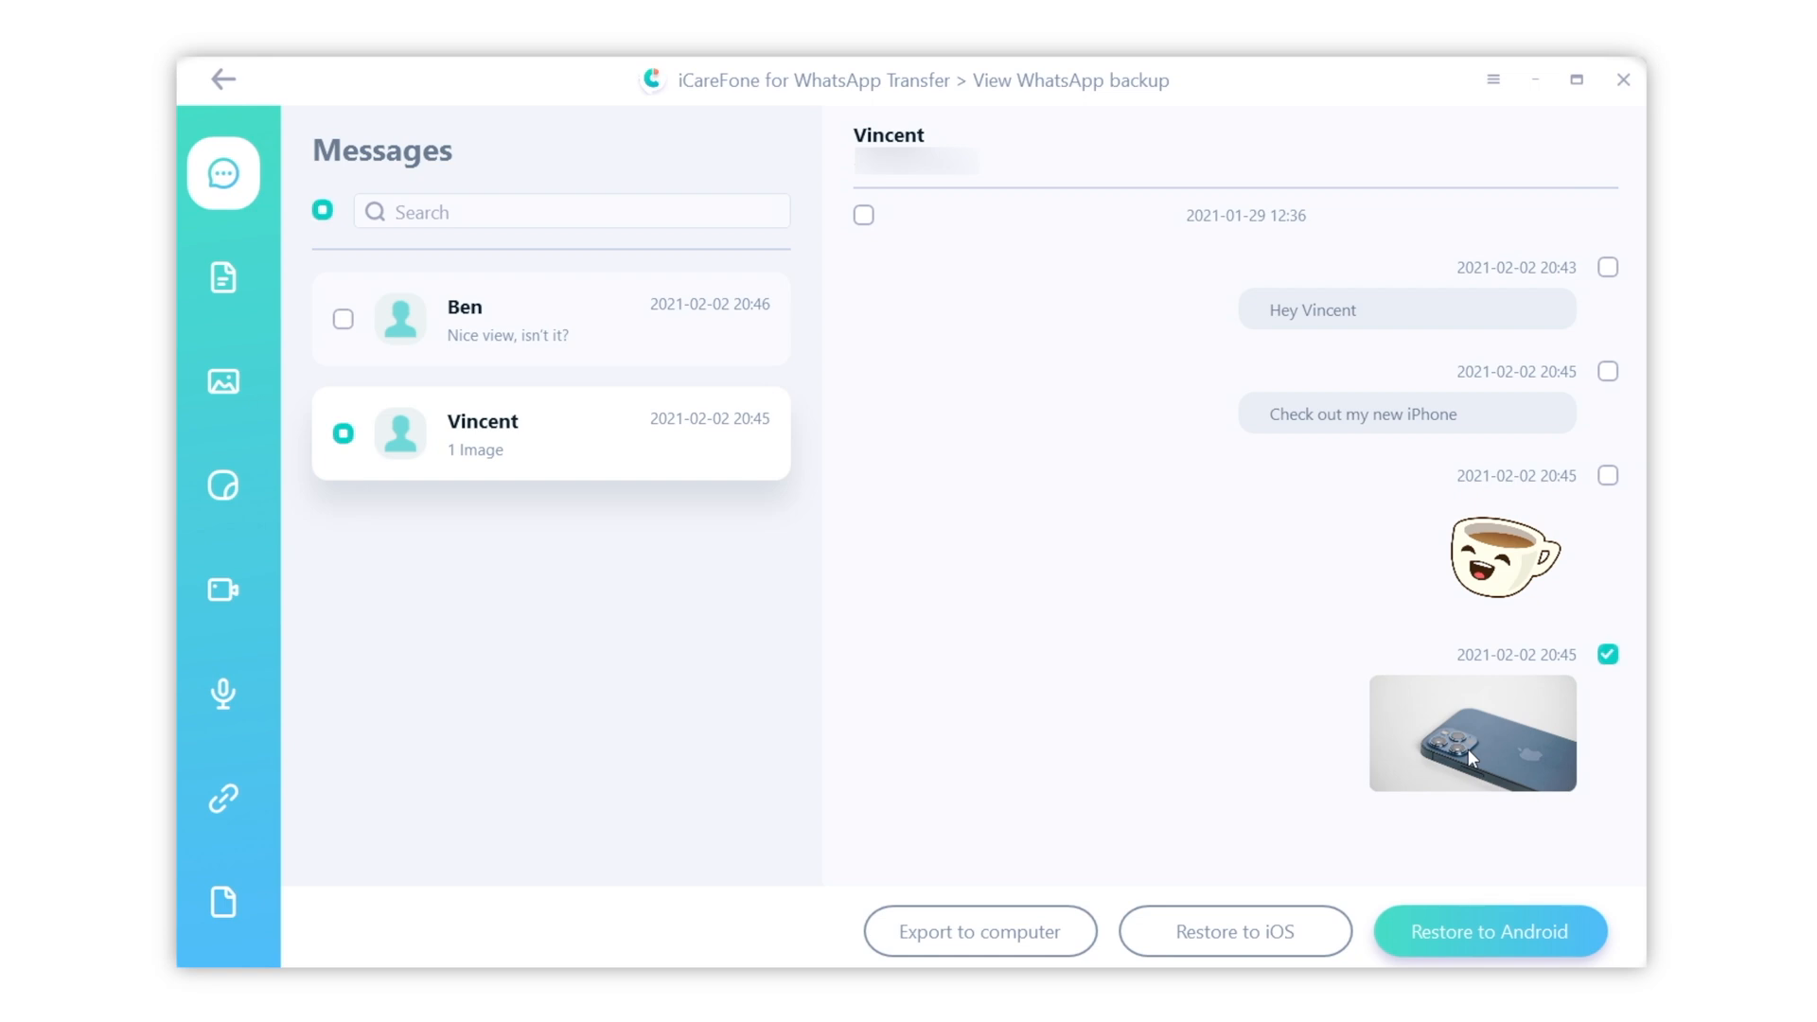
mouse_move(971, 875)
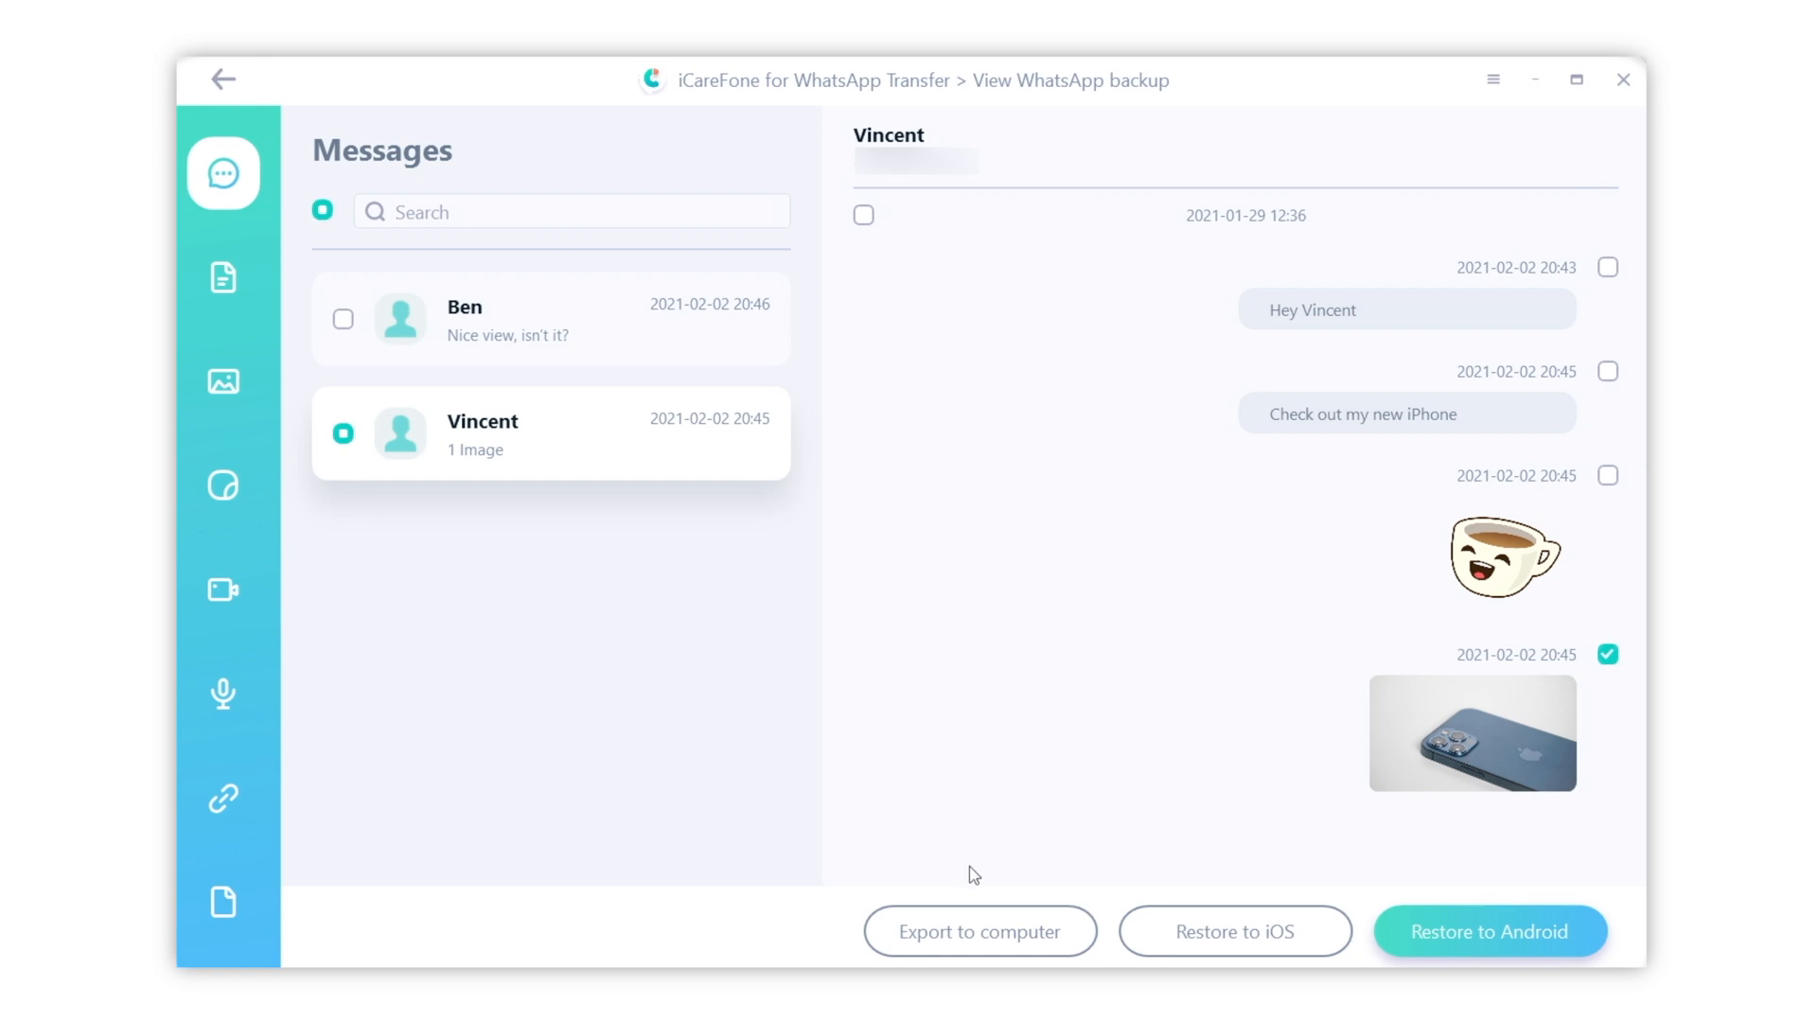
mouse_move(979, 932)
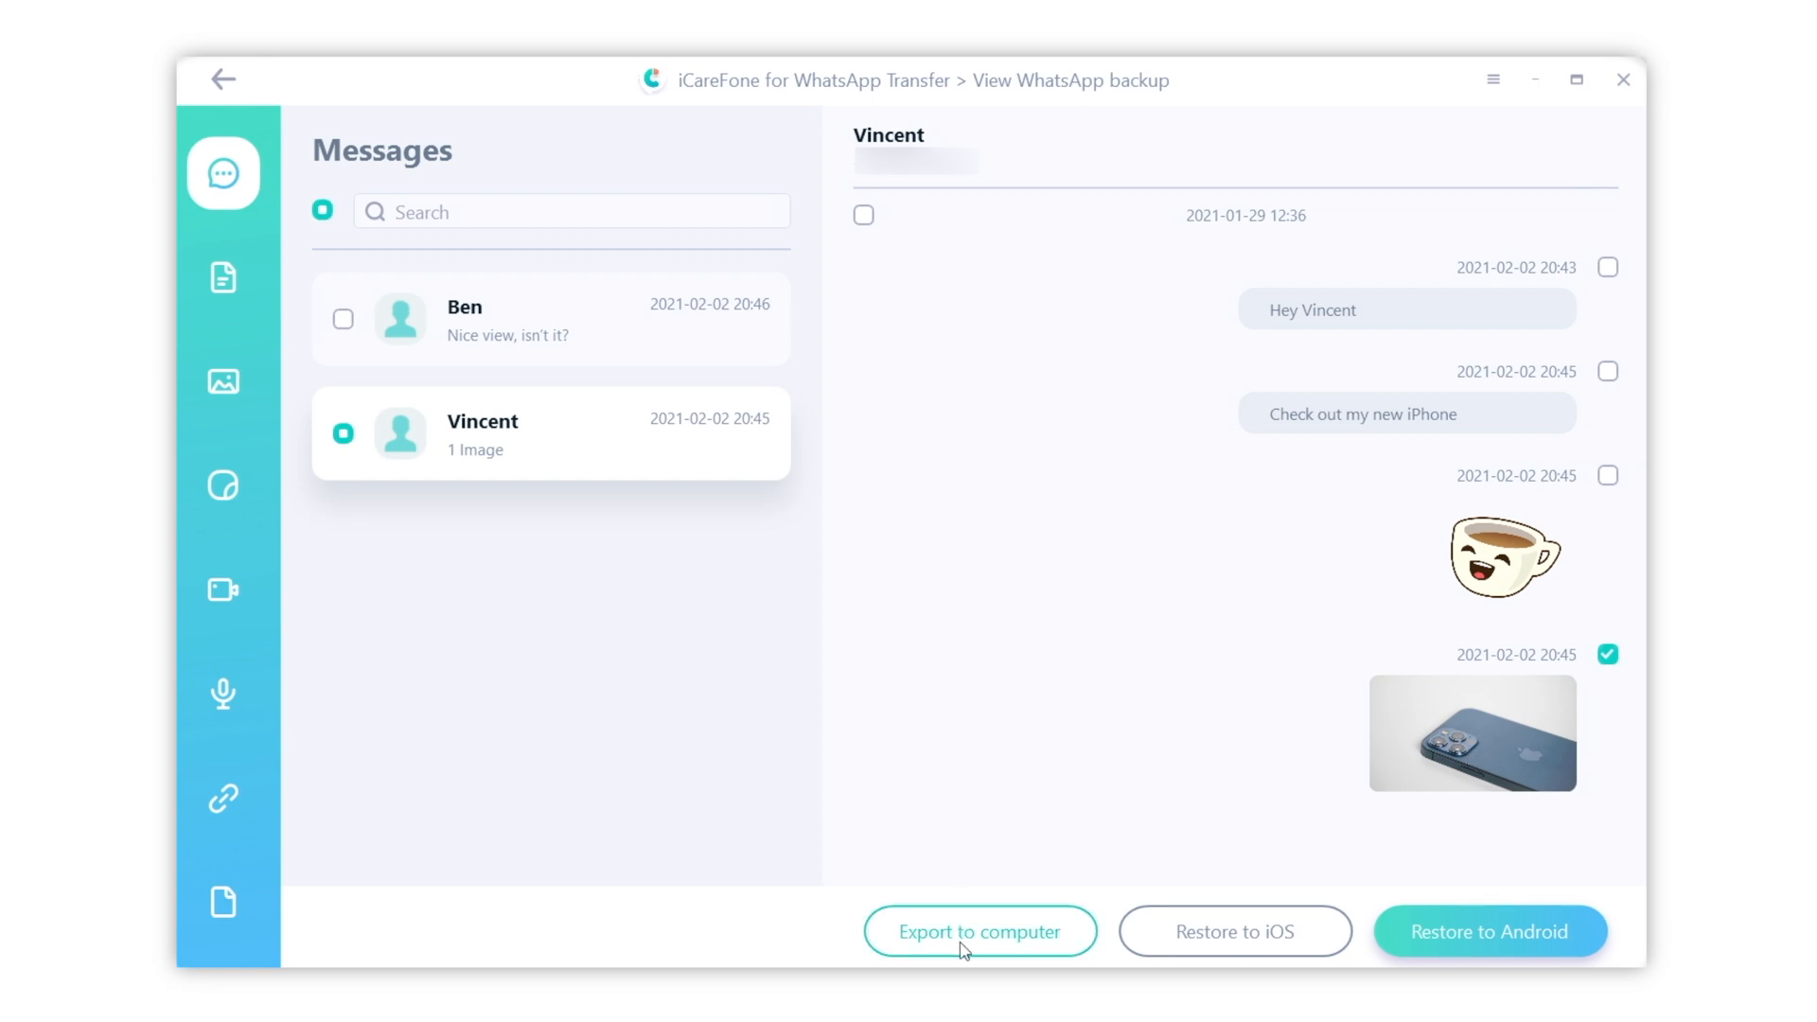
Export the marked message to the computer with Desktop as the destination folder
click(979, 931)
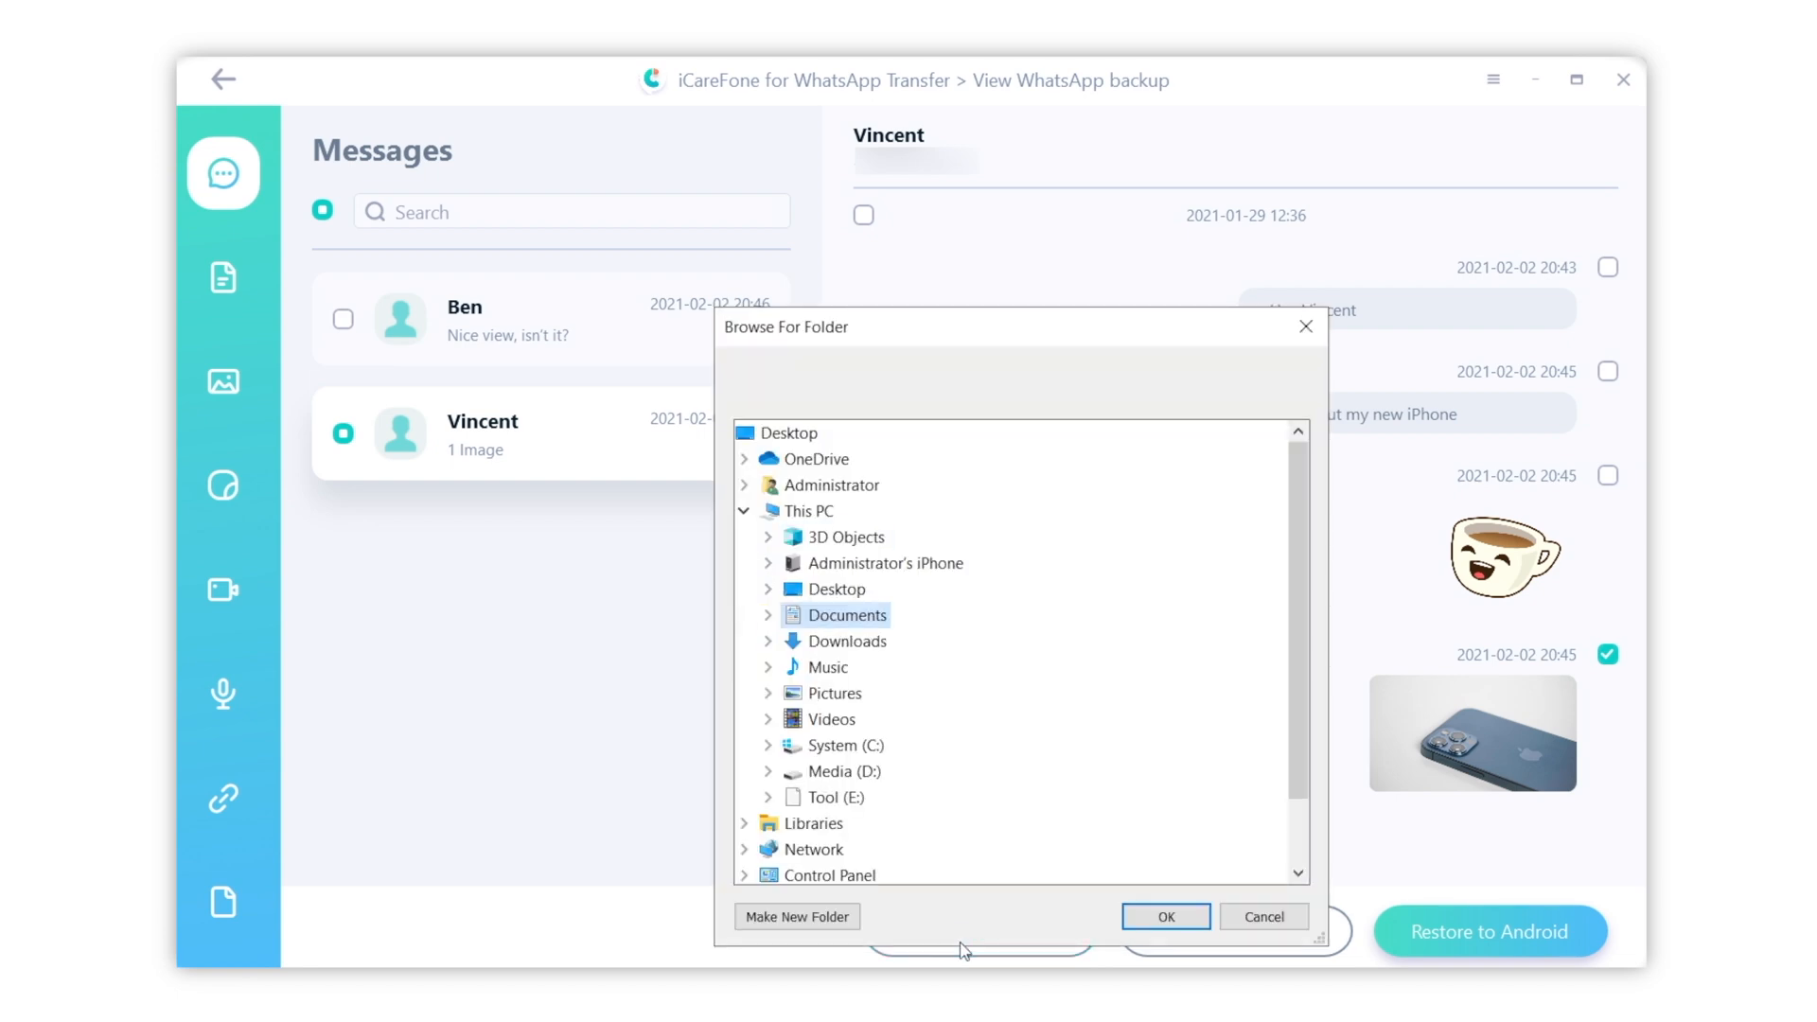
click(831, 589)
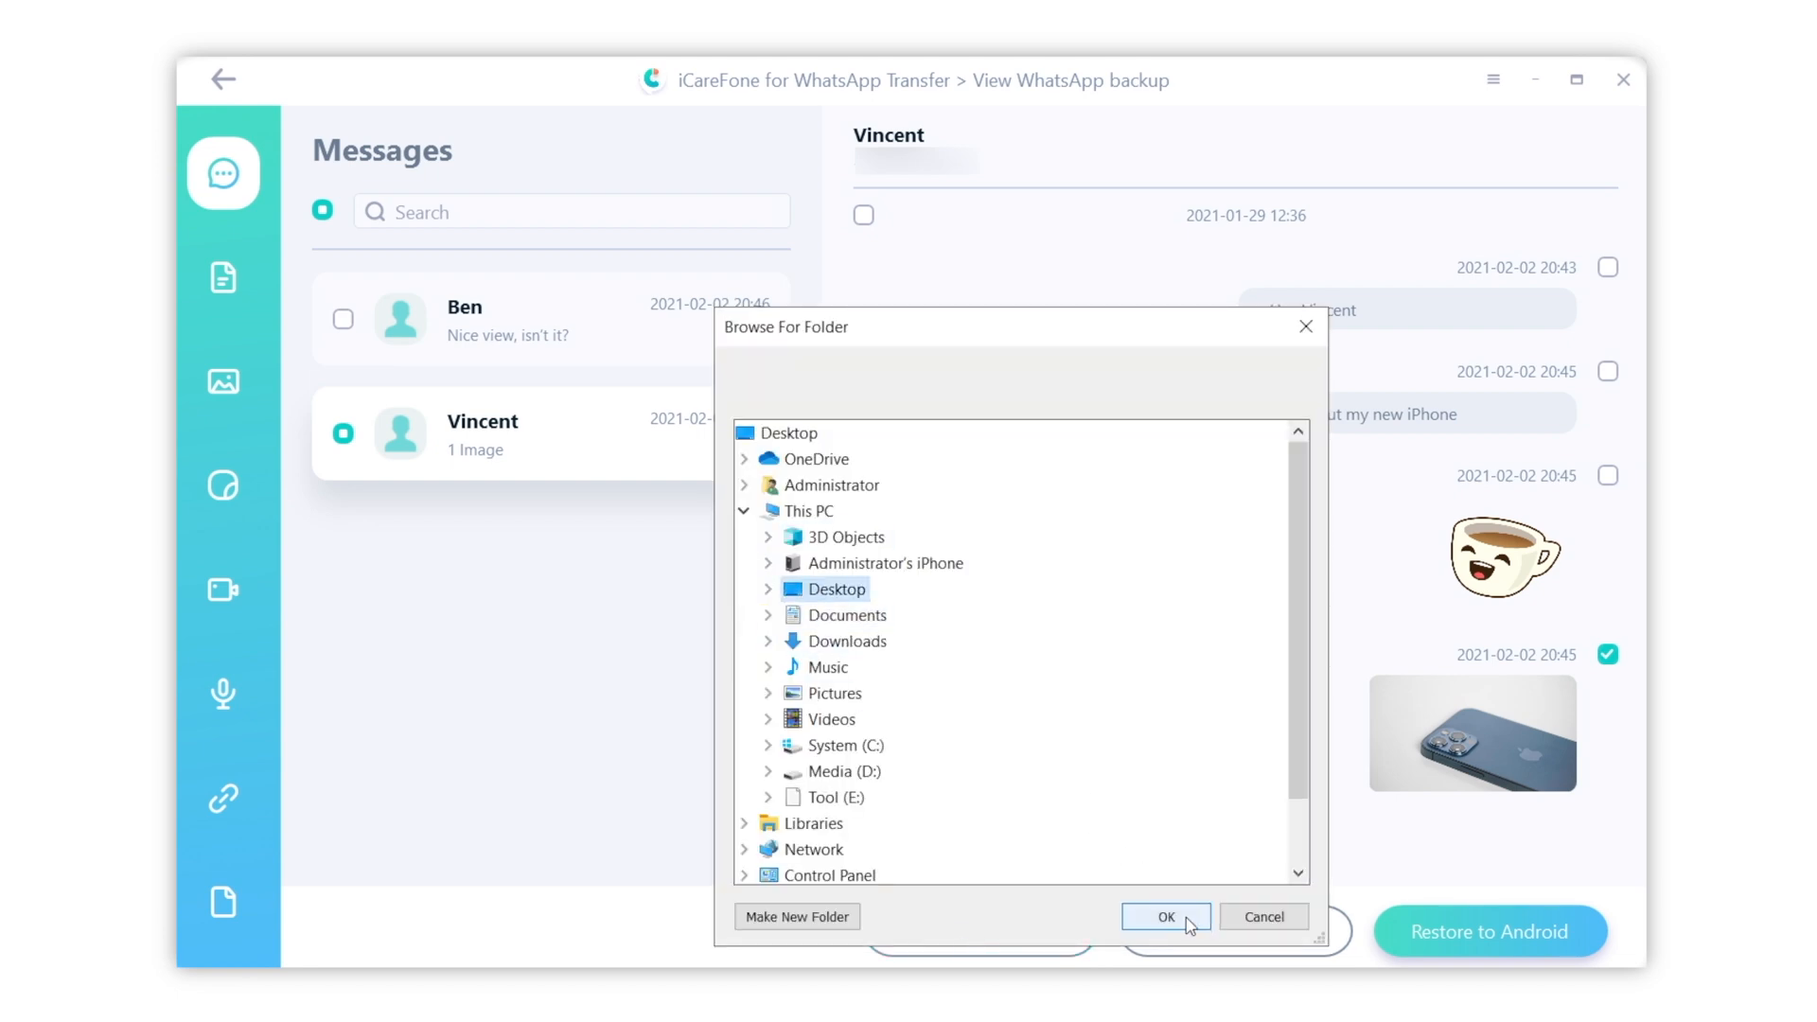
click(1164, 916)
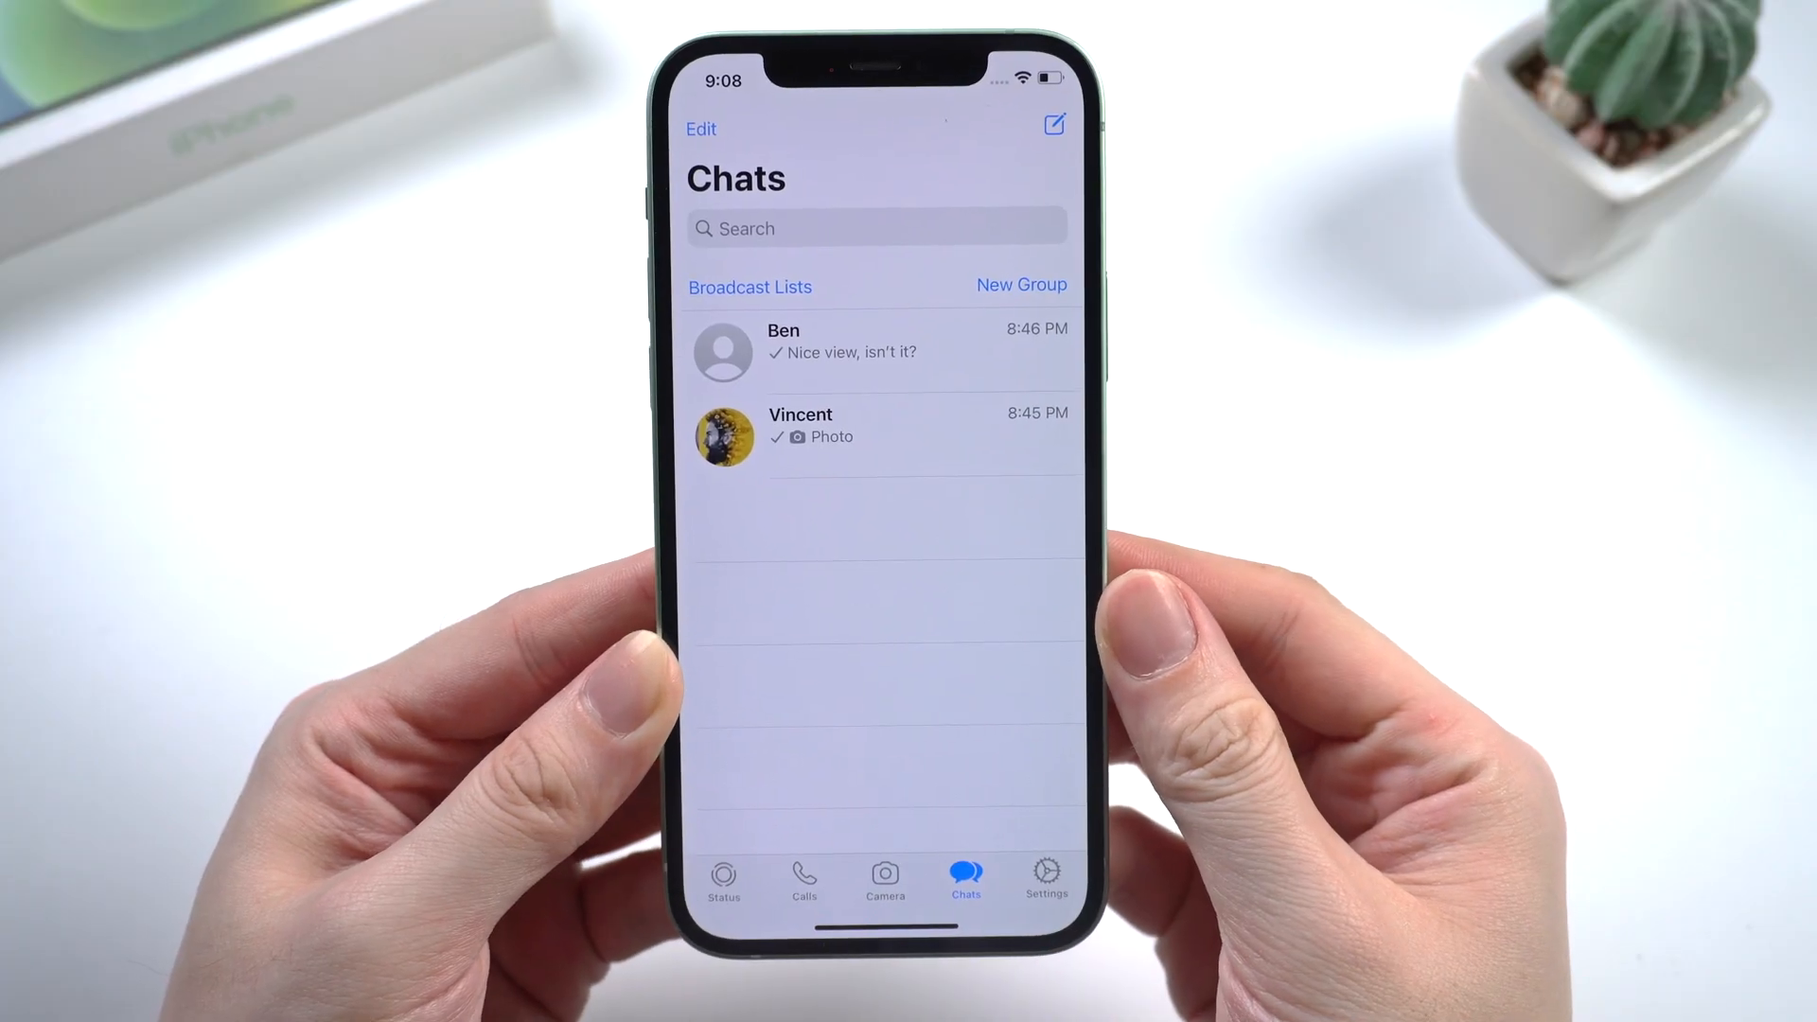
Export Vincent's chat via More > Export Chat, share it by Mail and enter 'Backup' in the message
click(916, 447)
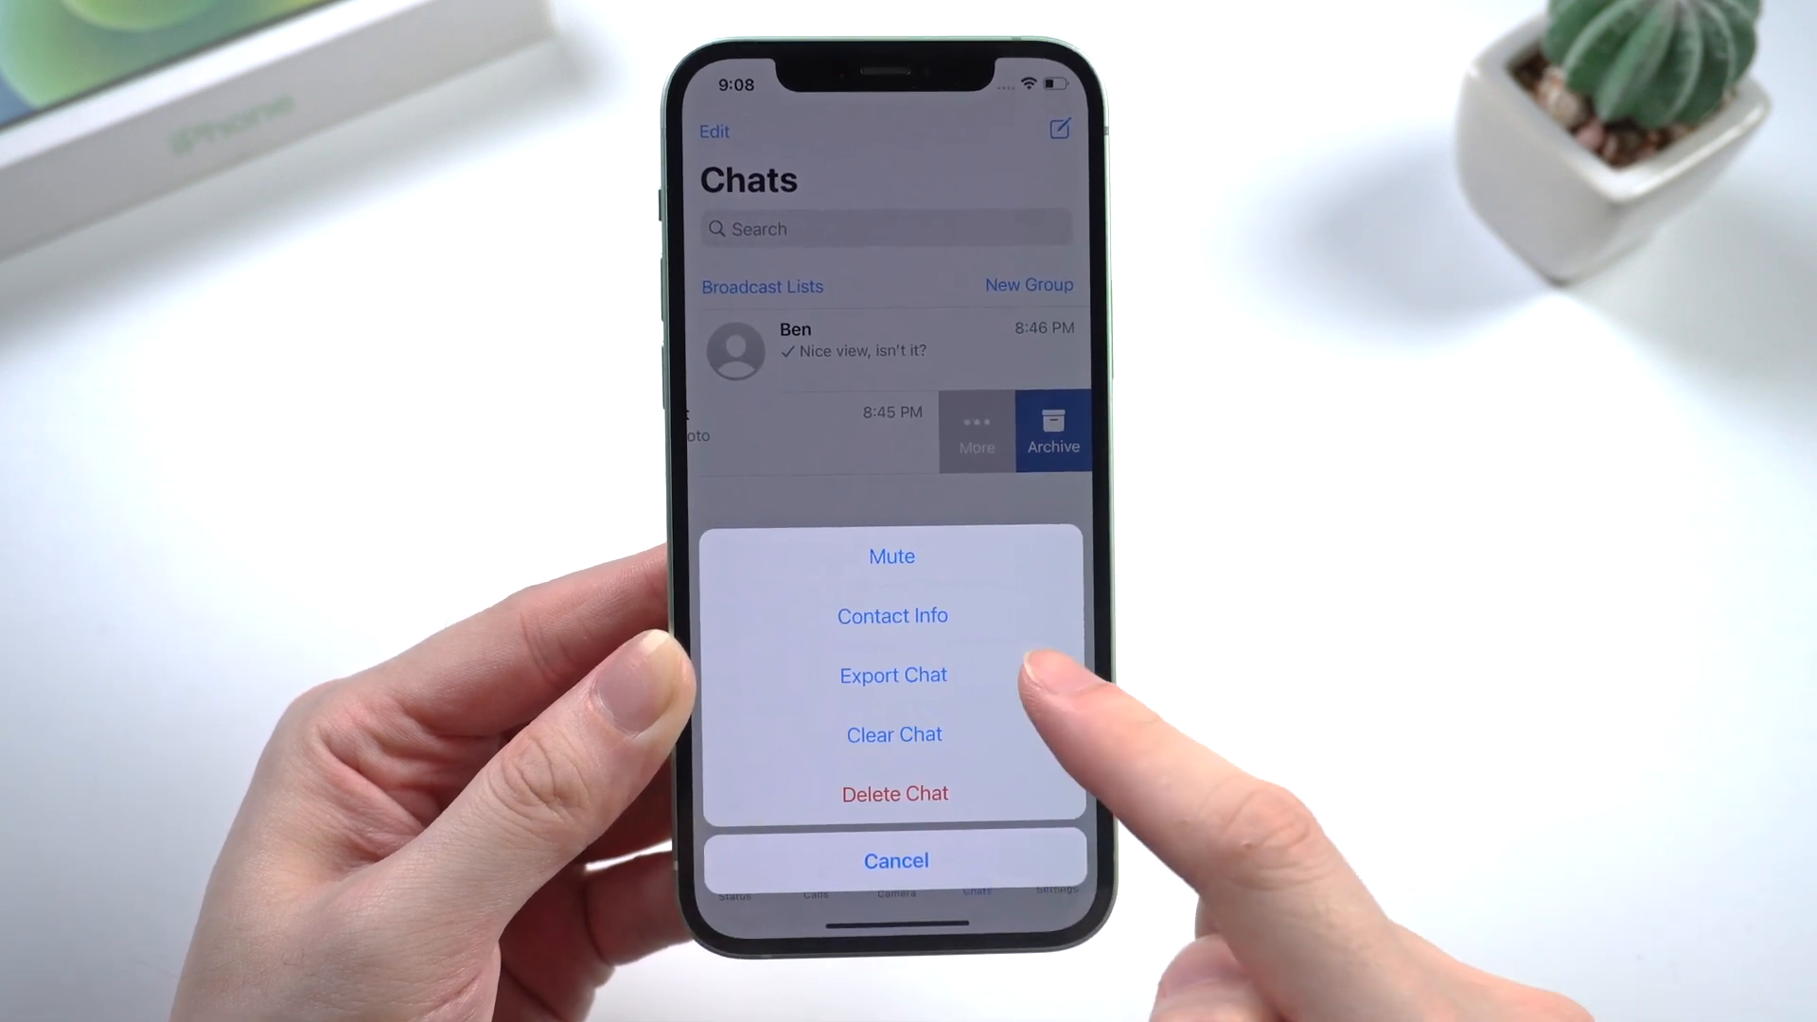
click(891, 674)
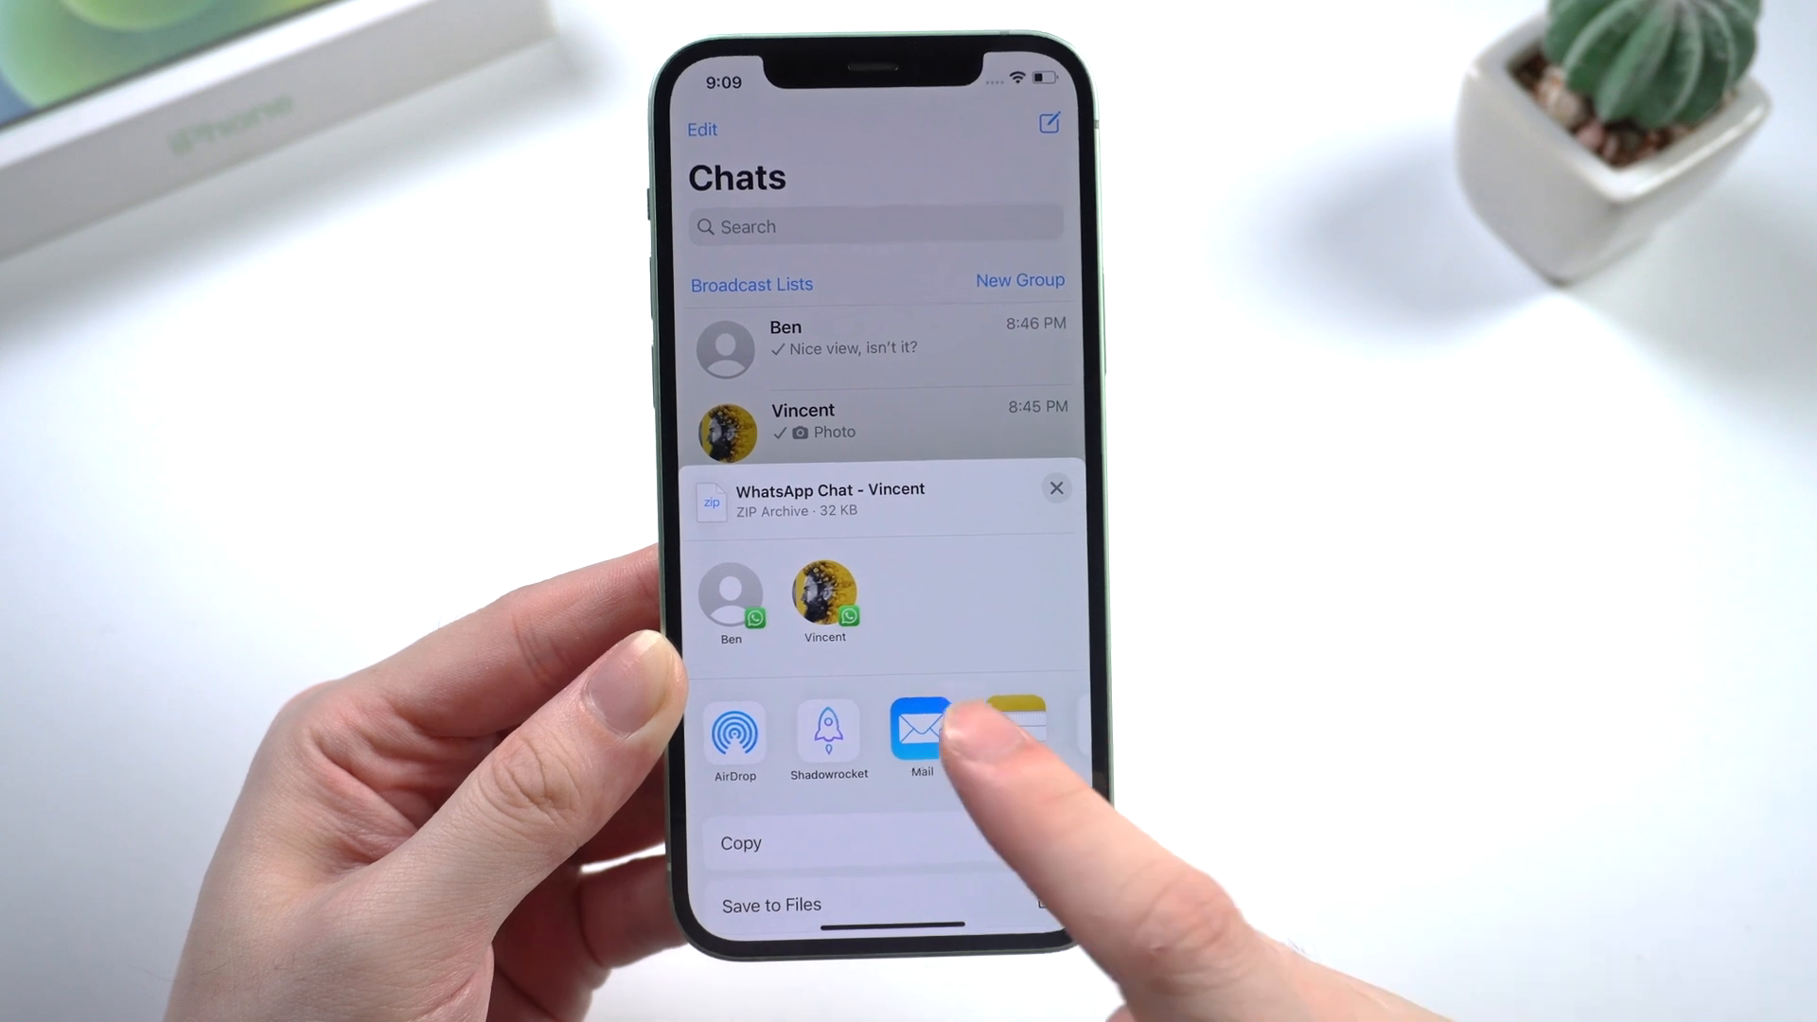
click(922, 731)
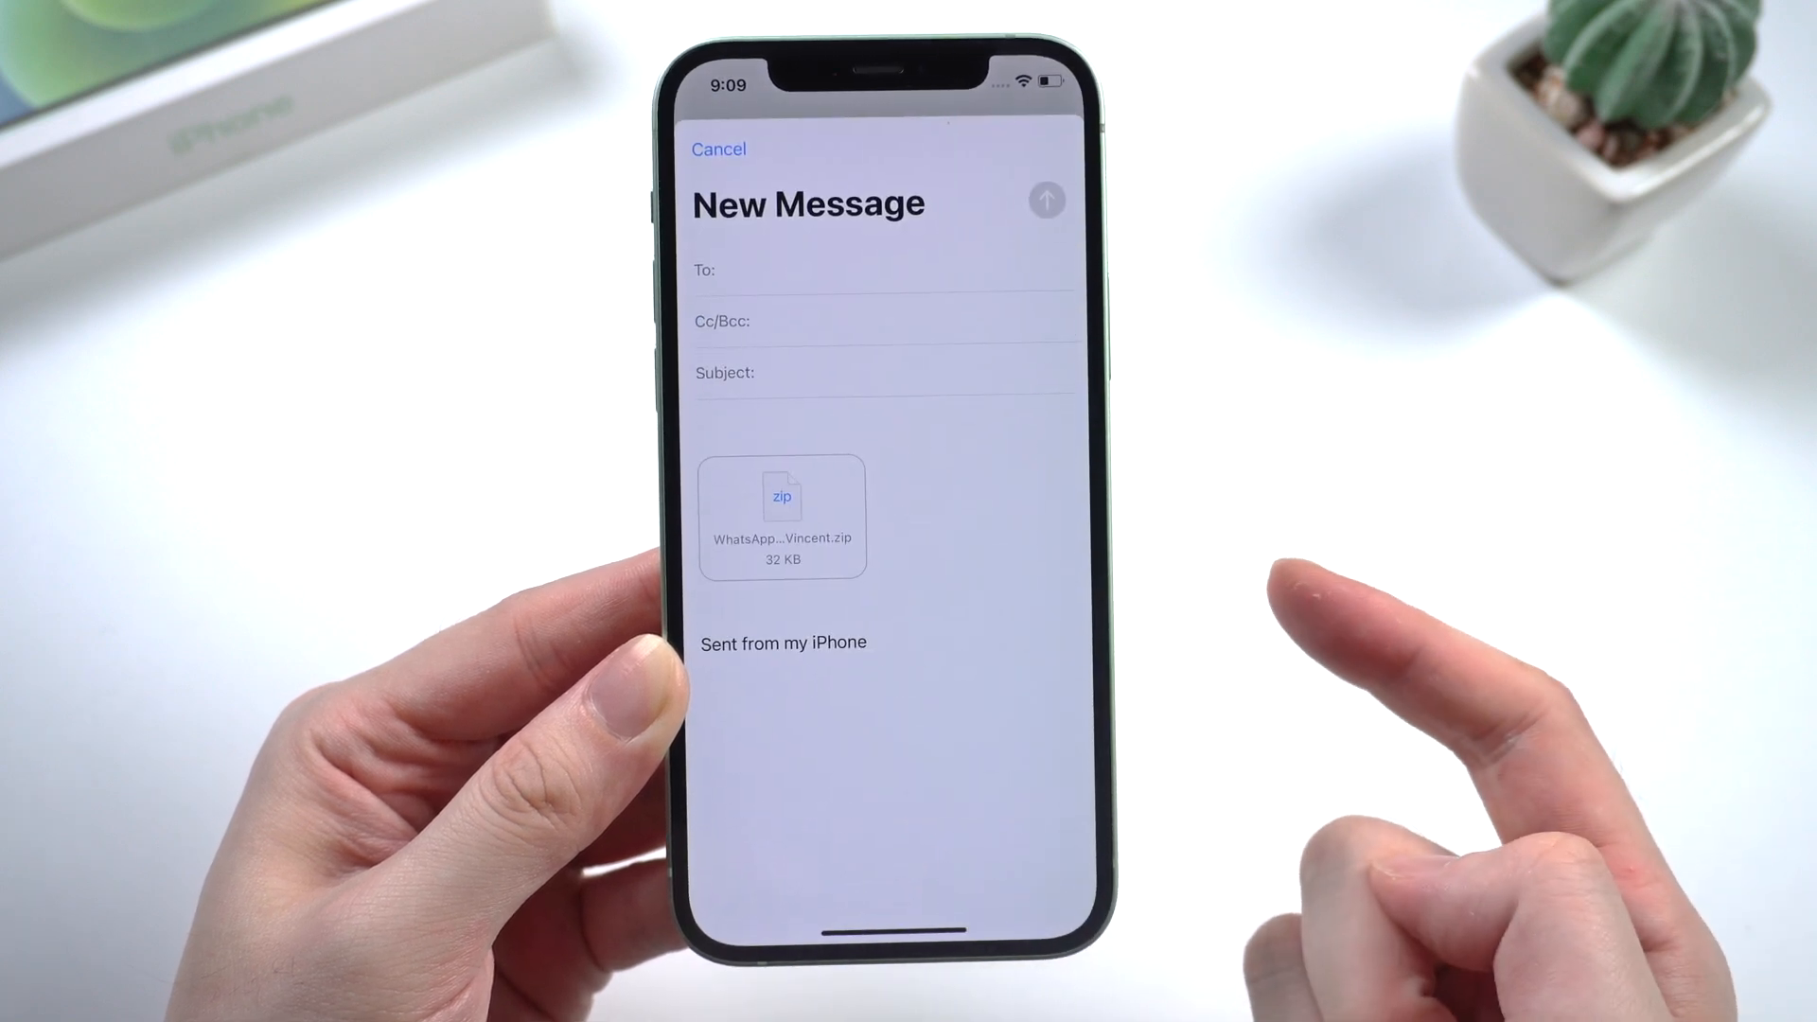
click(812, 271)
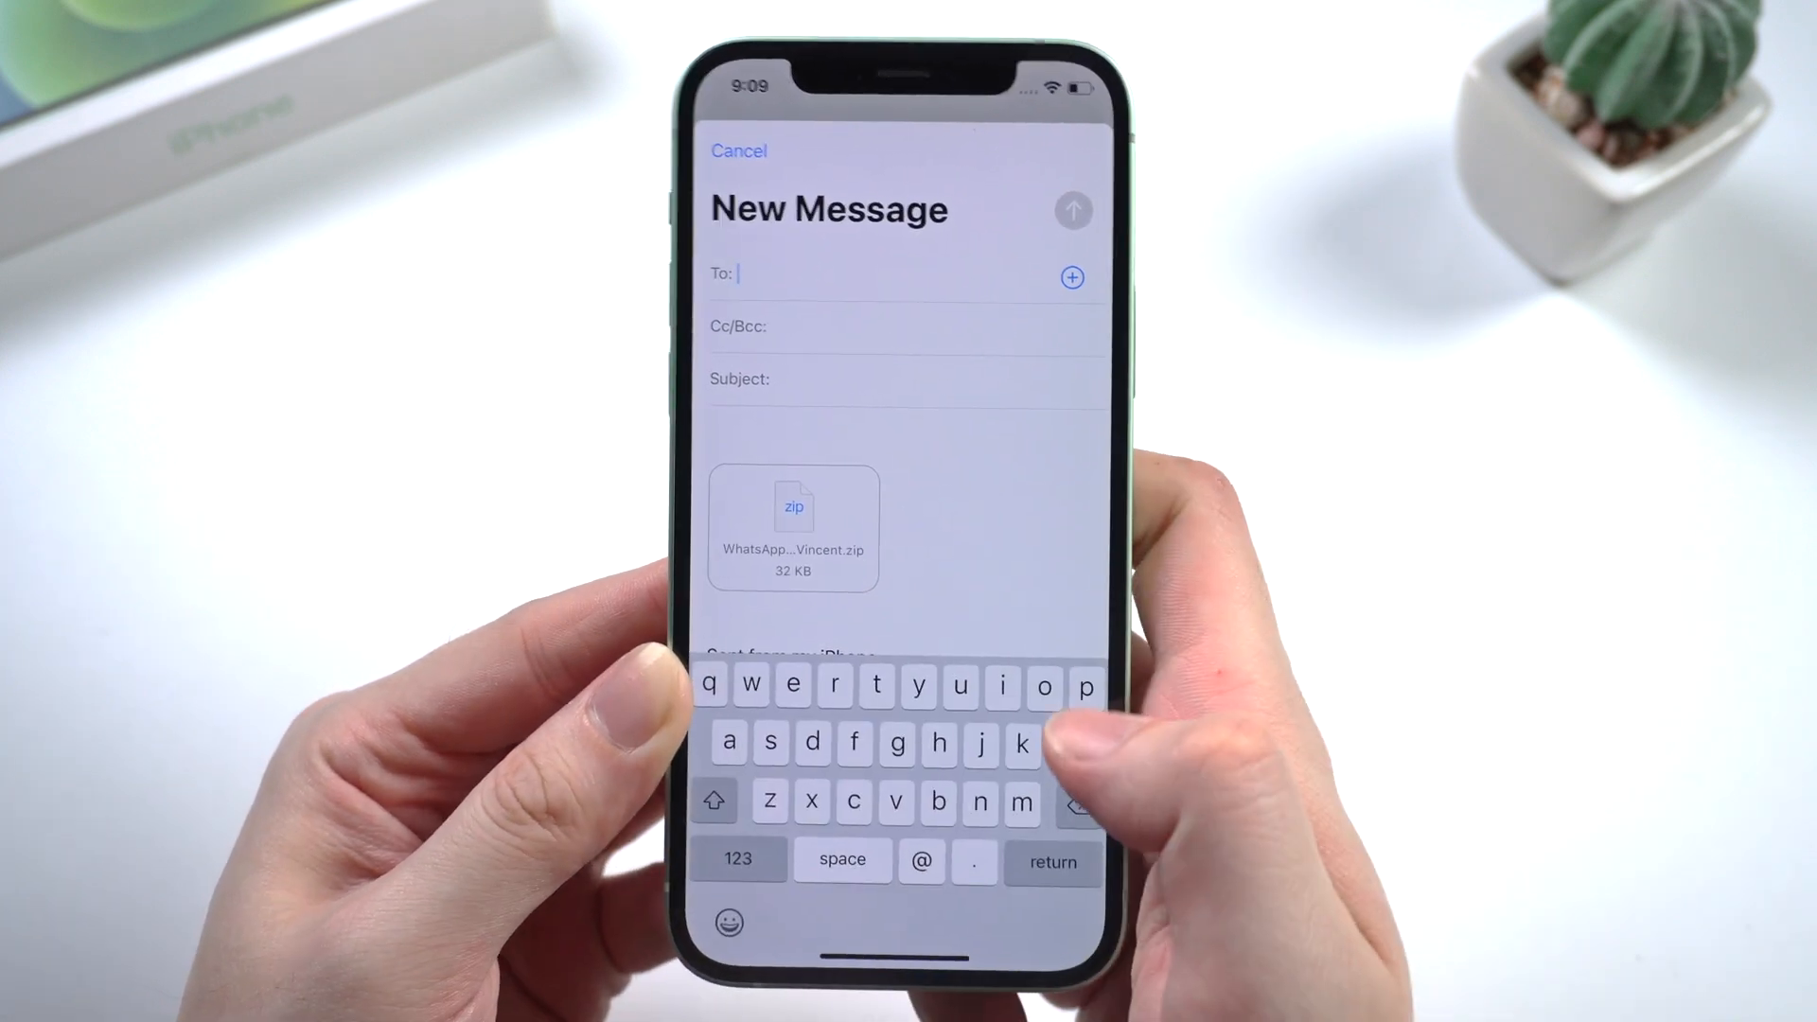
text(Backup)
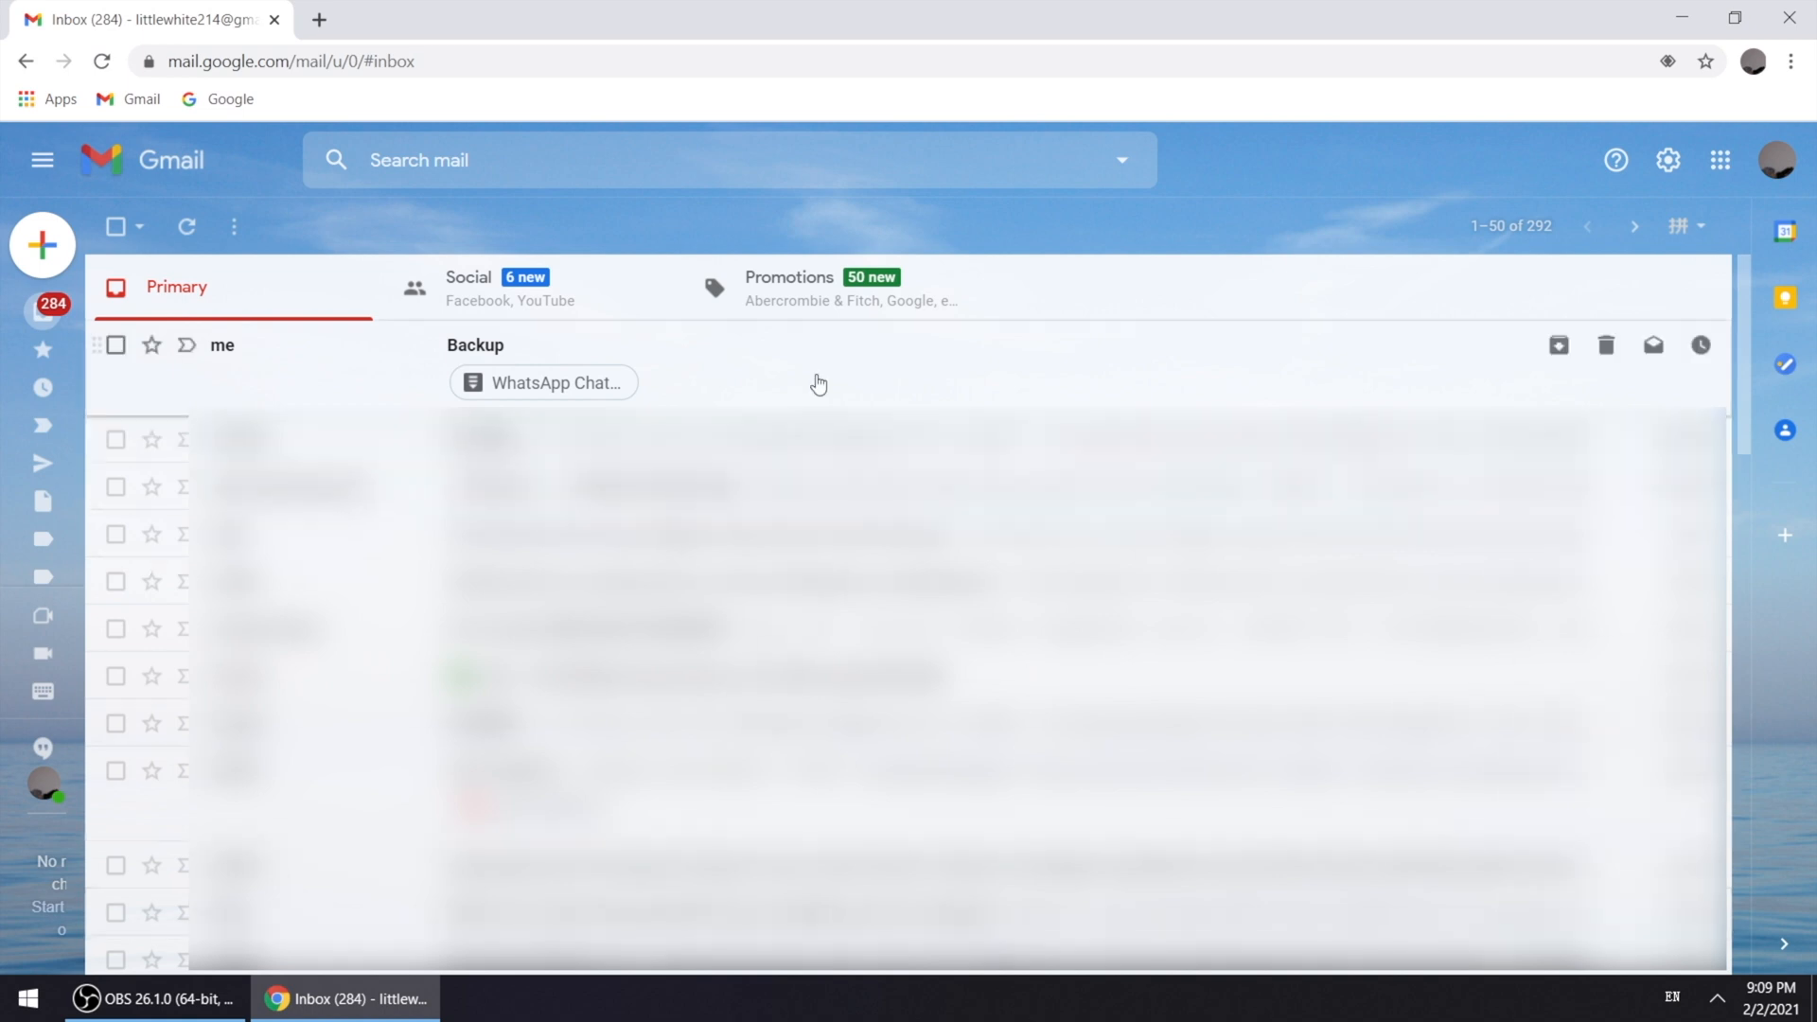
Download WhatsApp Chat - Vincent.zip from the Backup email and open it from the download bar
click(473, 344)
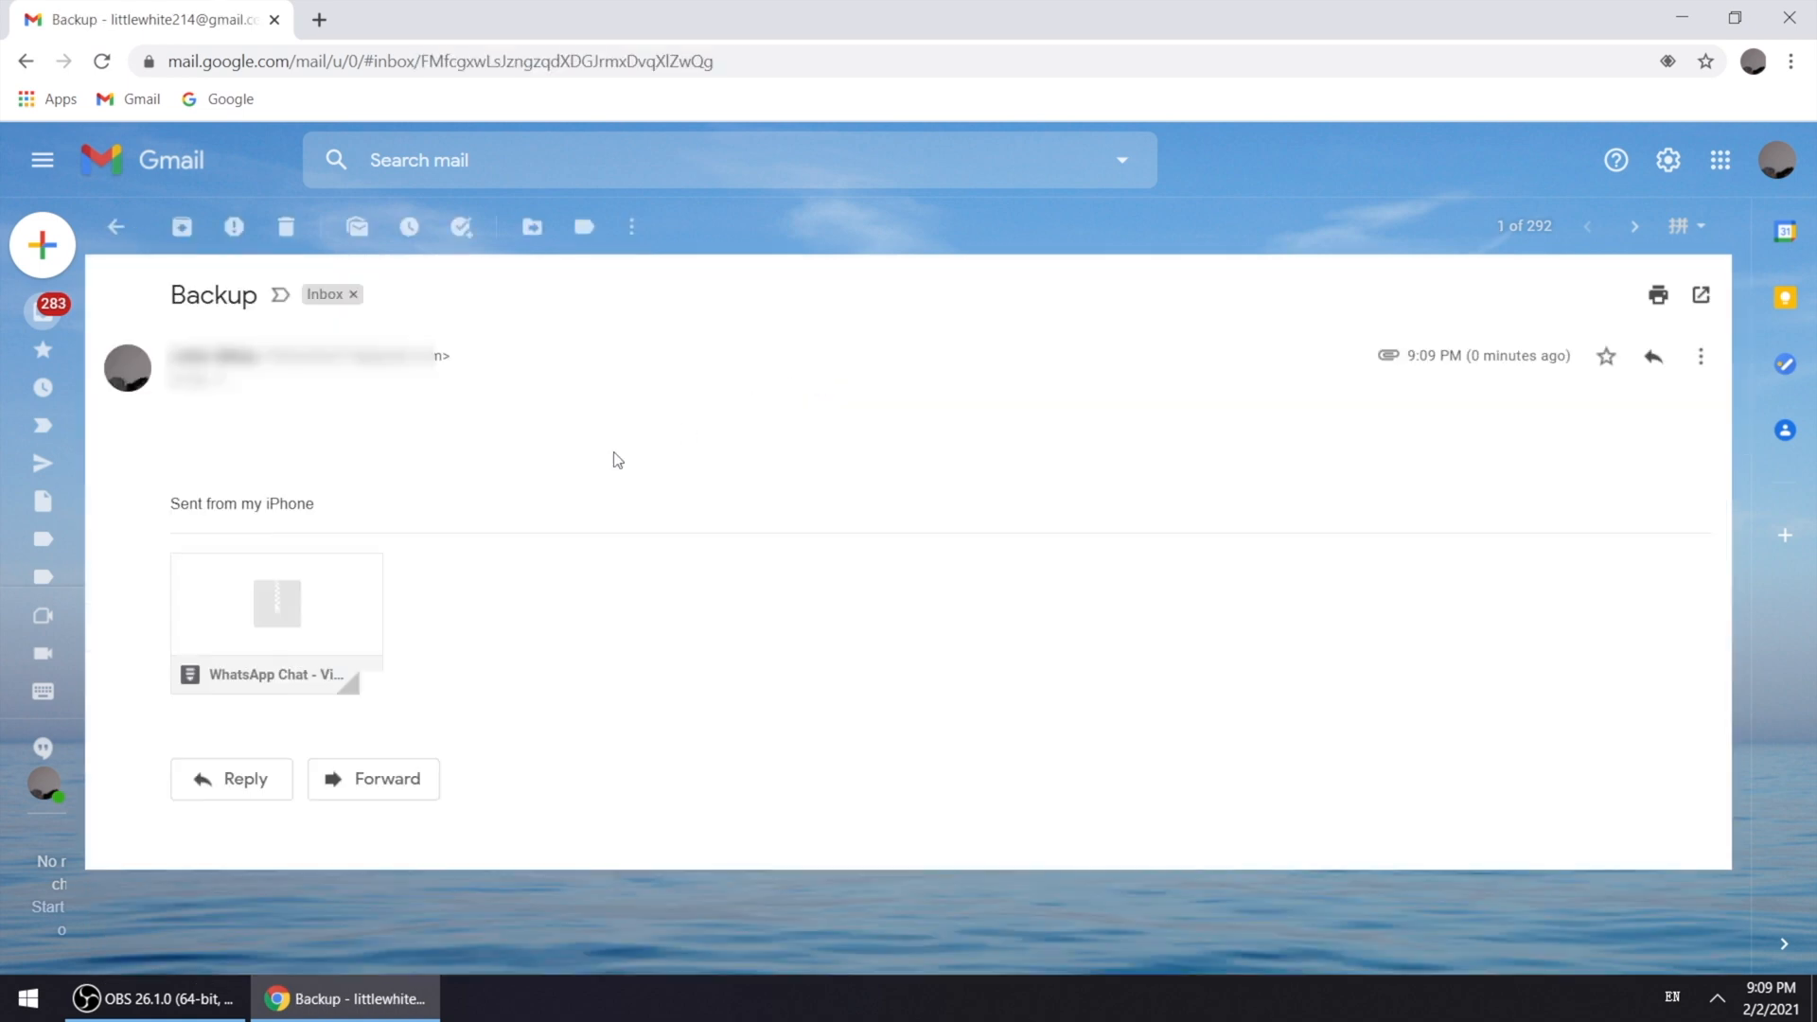
click(276, 604)
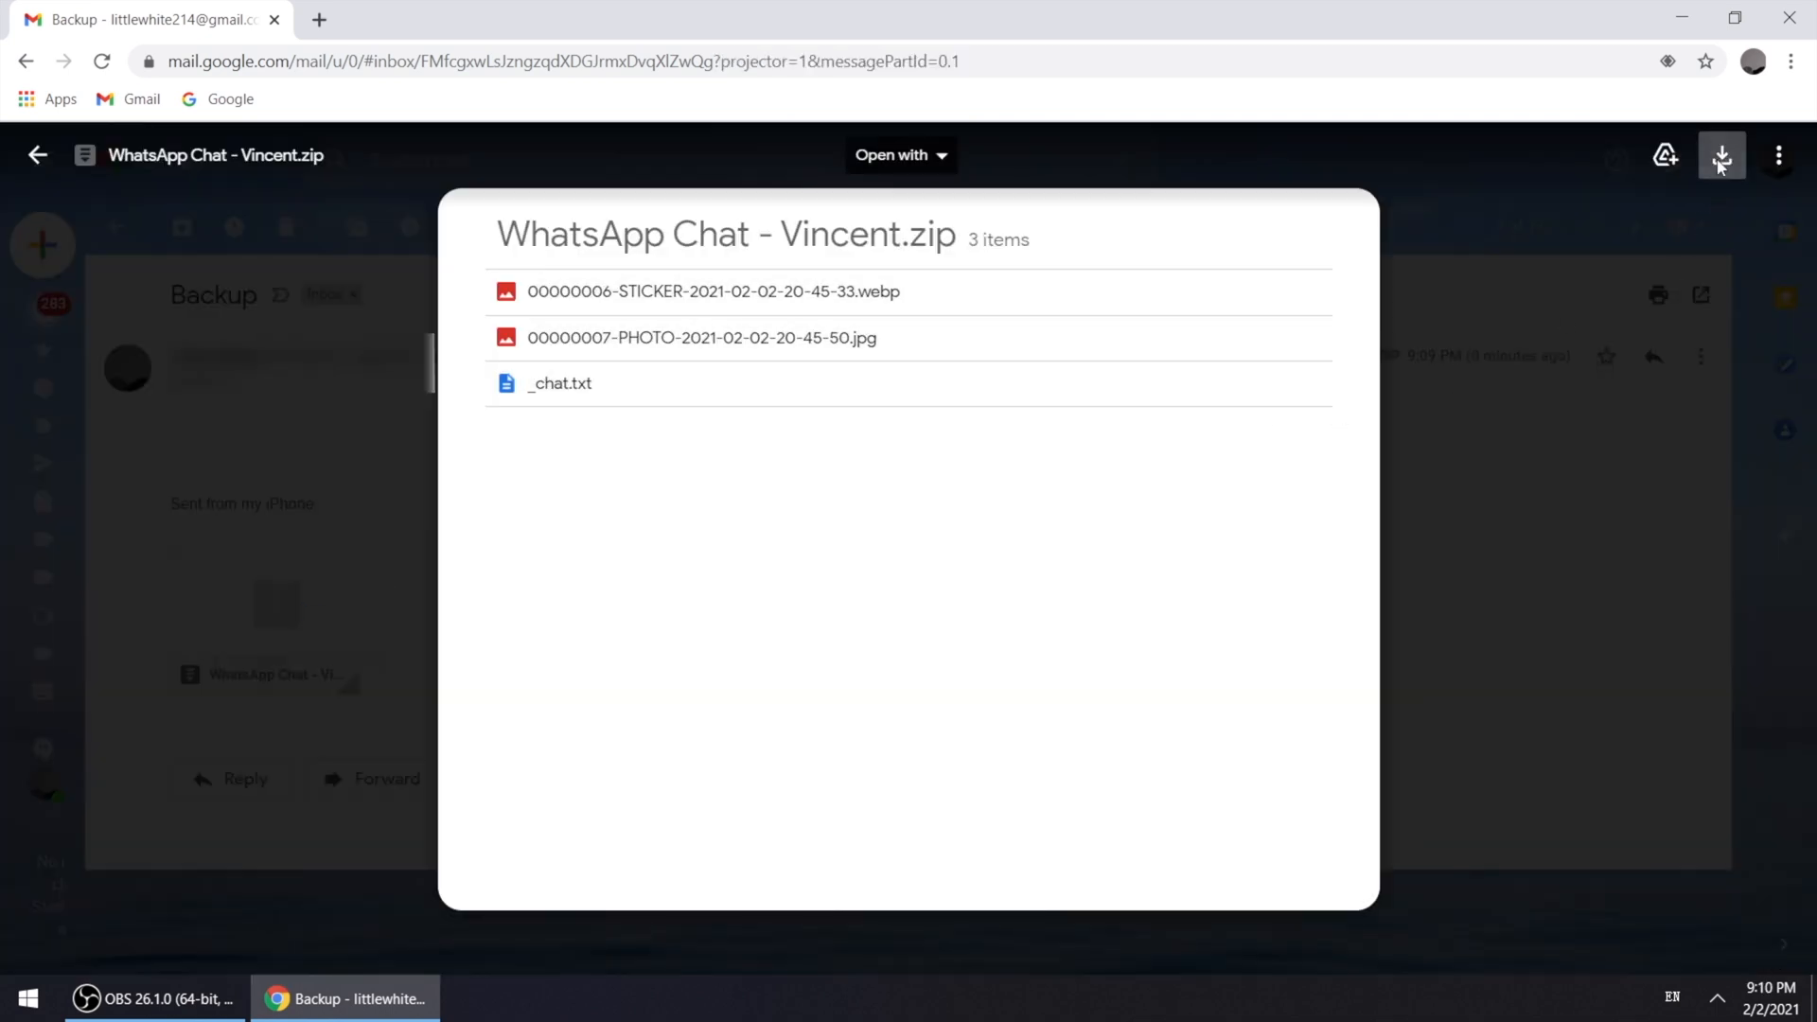
click(1721, 153)
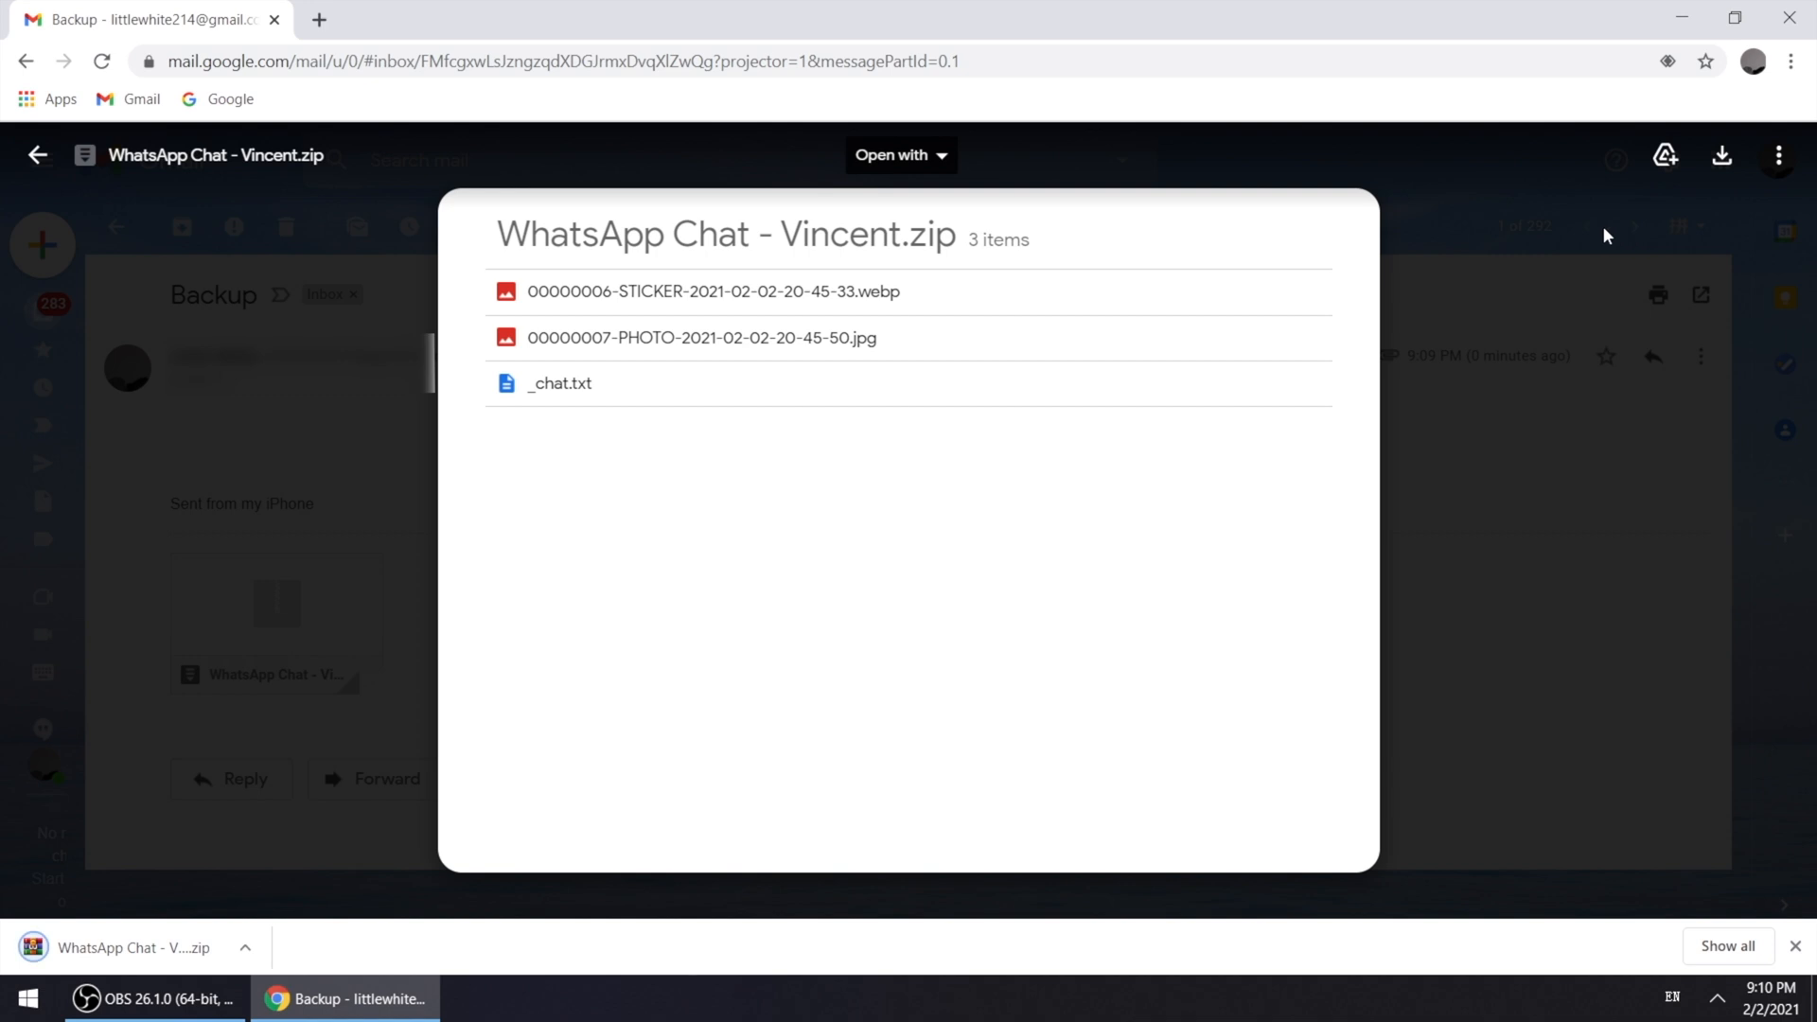
click(127, 947)
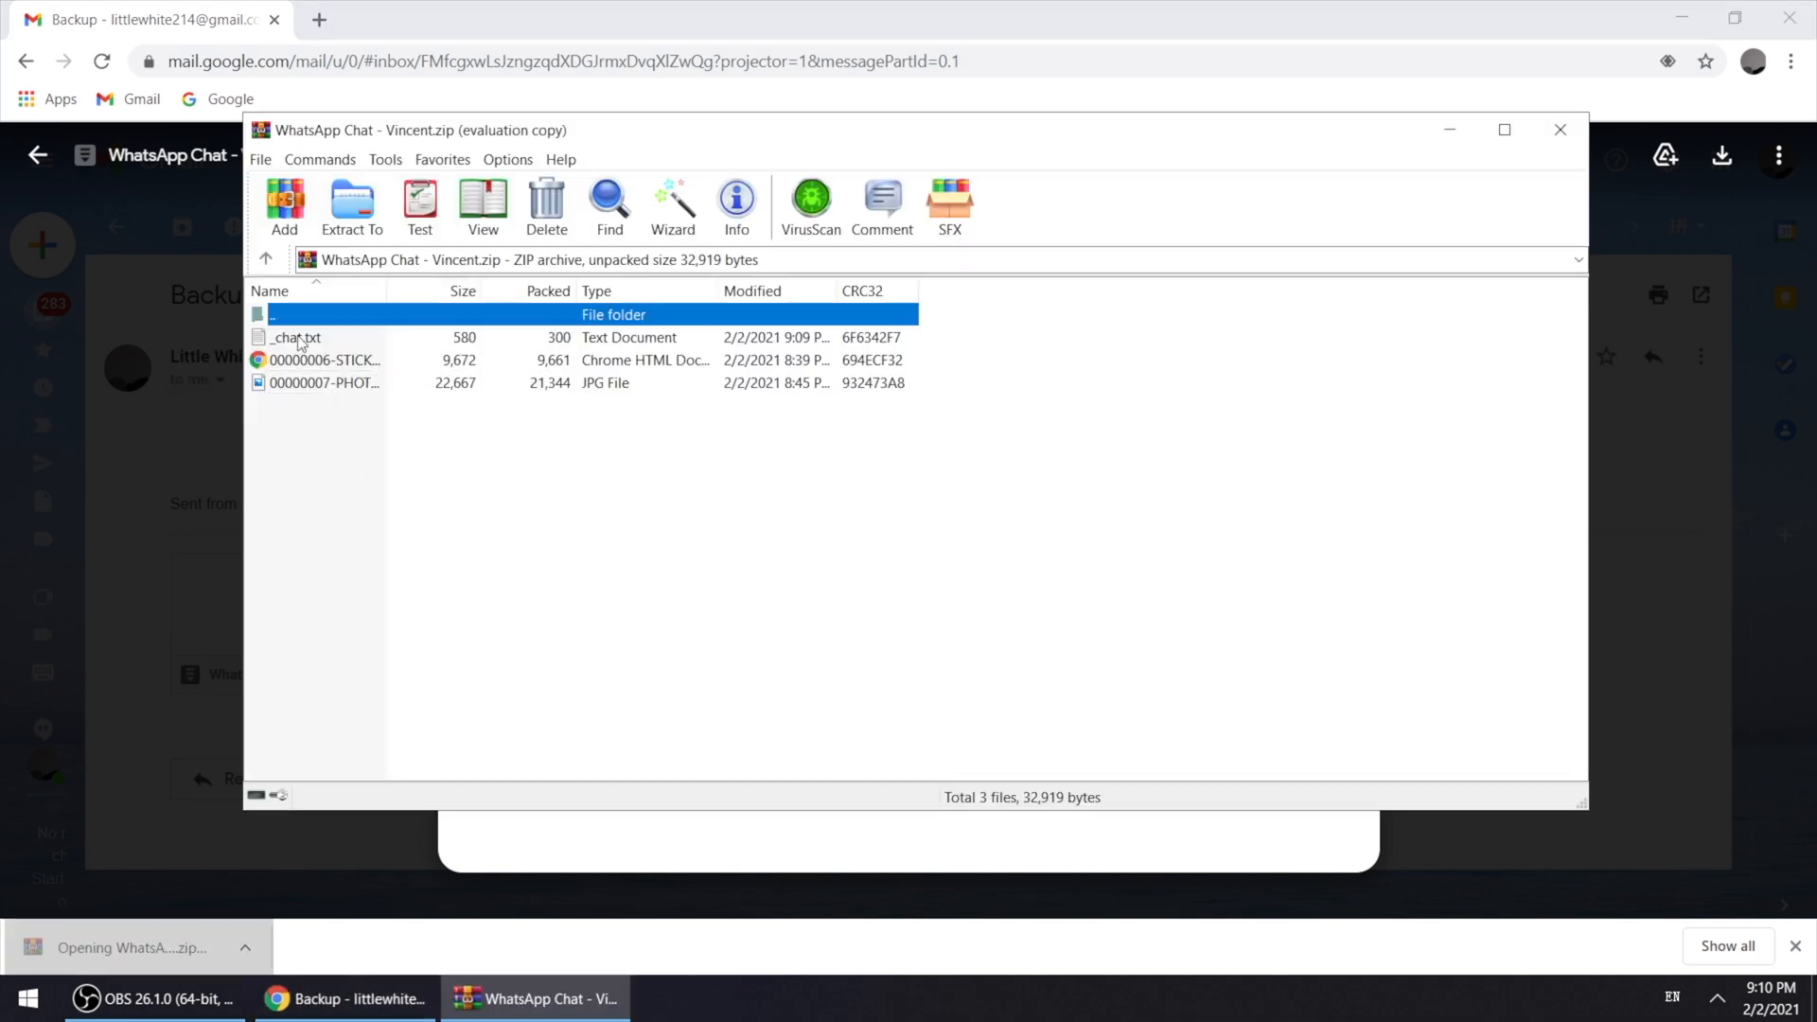
Open the _chat.txt transcript and another file from the archive's list in WinRAR
double_click(298, 337)
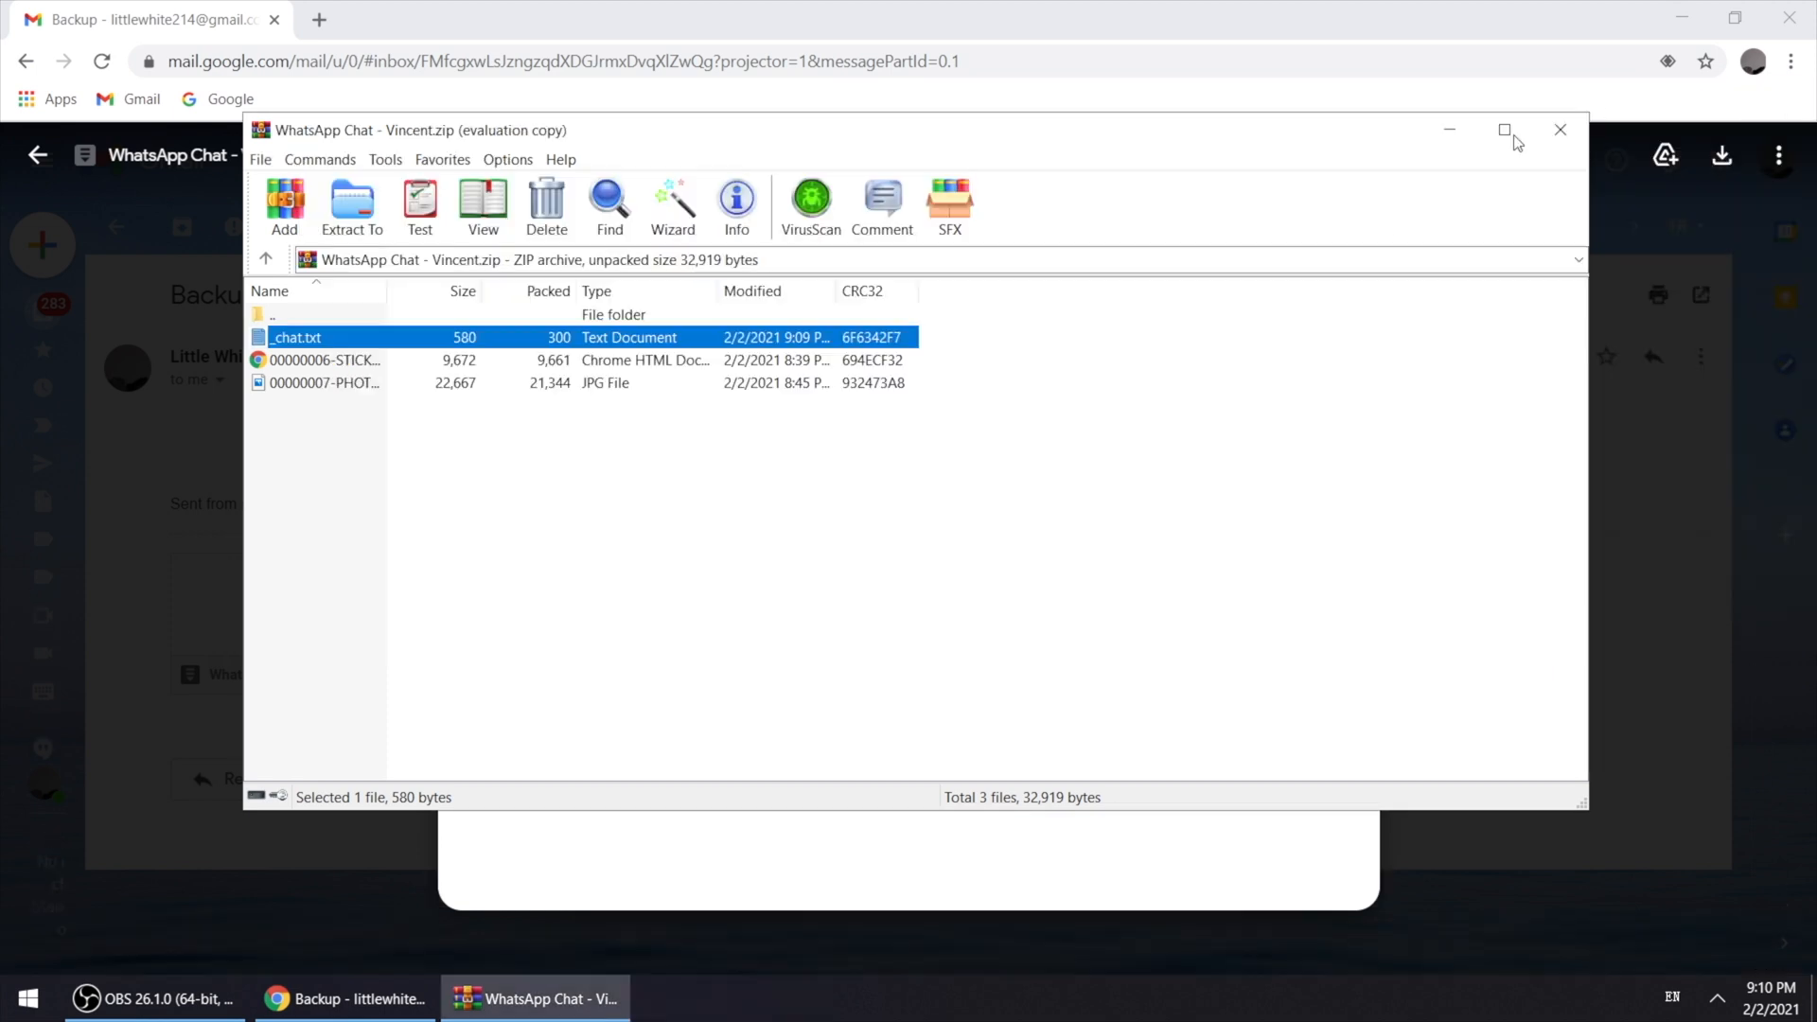
double_click(324, 382)
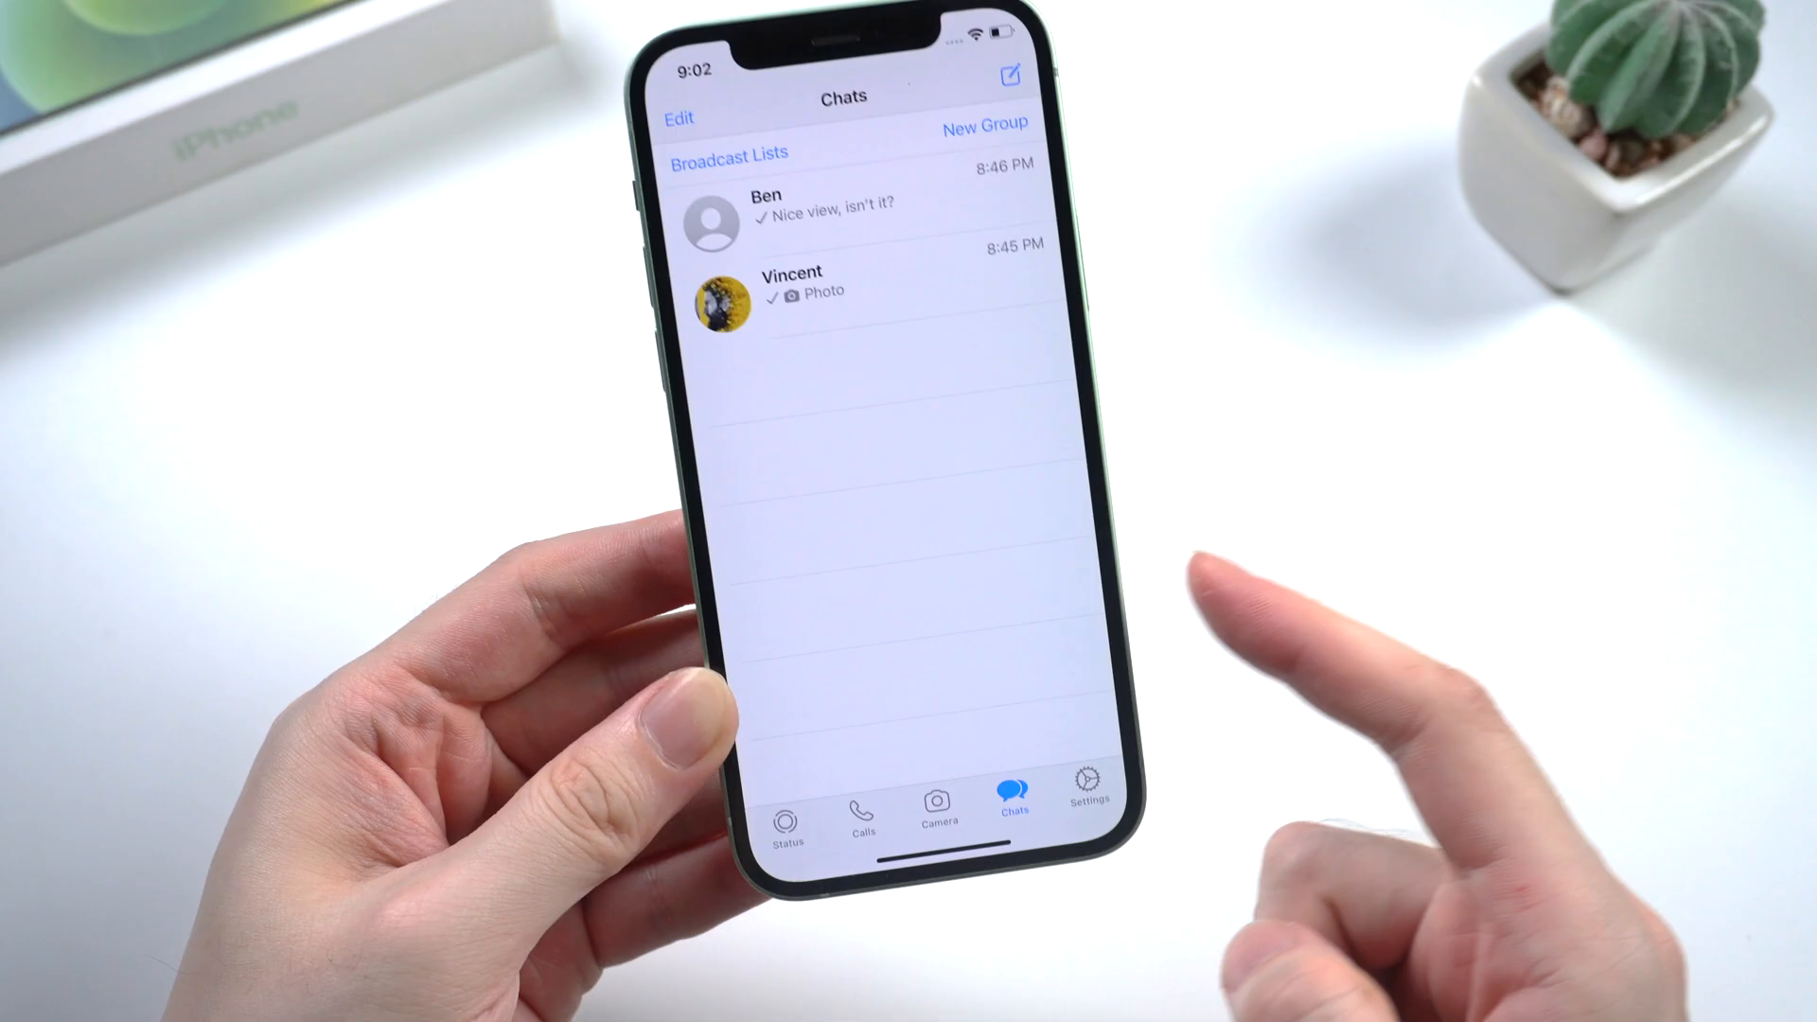
Open Ben's conversation from the Chats tab and tap one of its lake photos
click(791, 282)
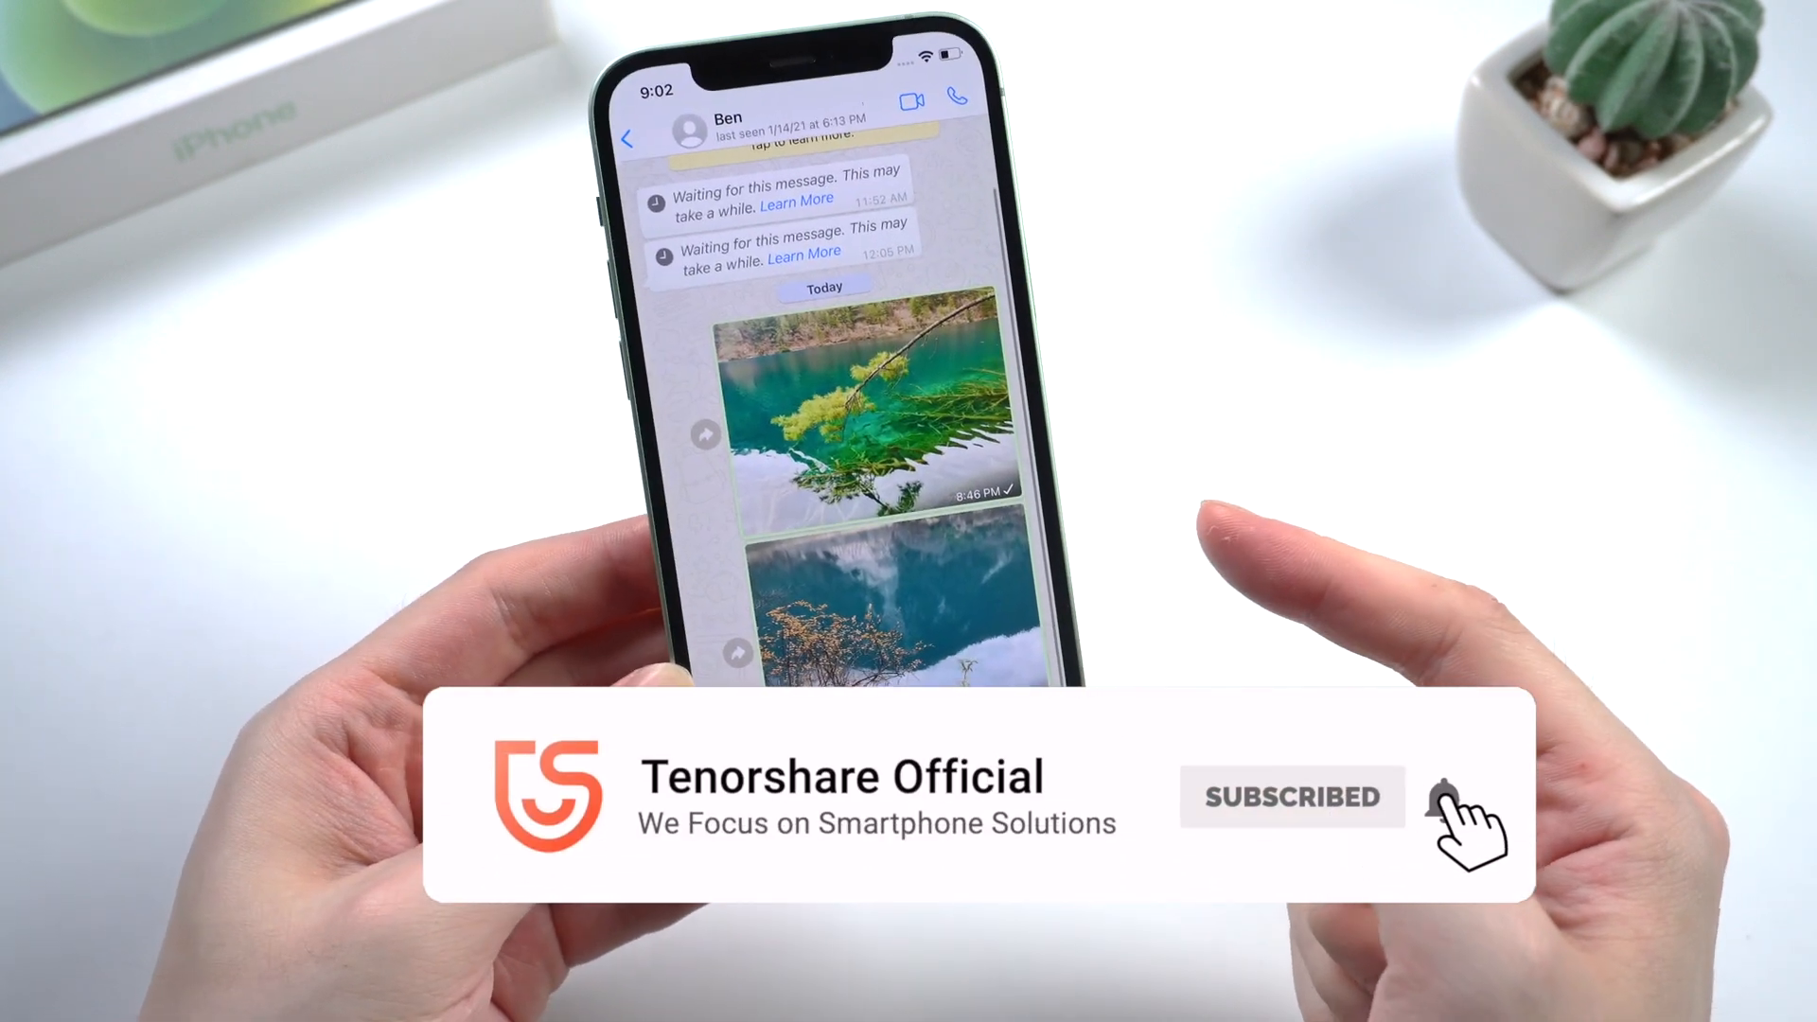
click(1465, 814)
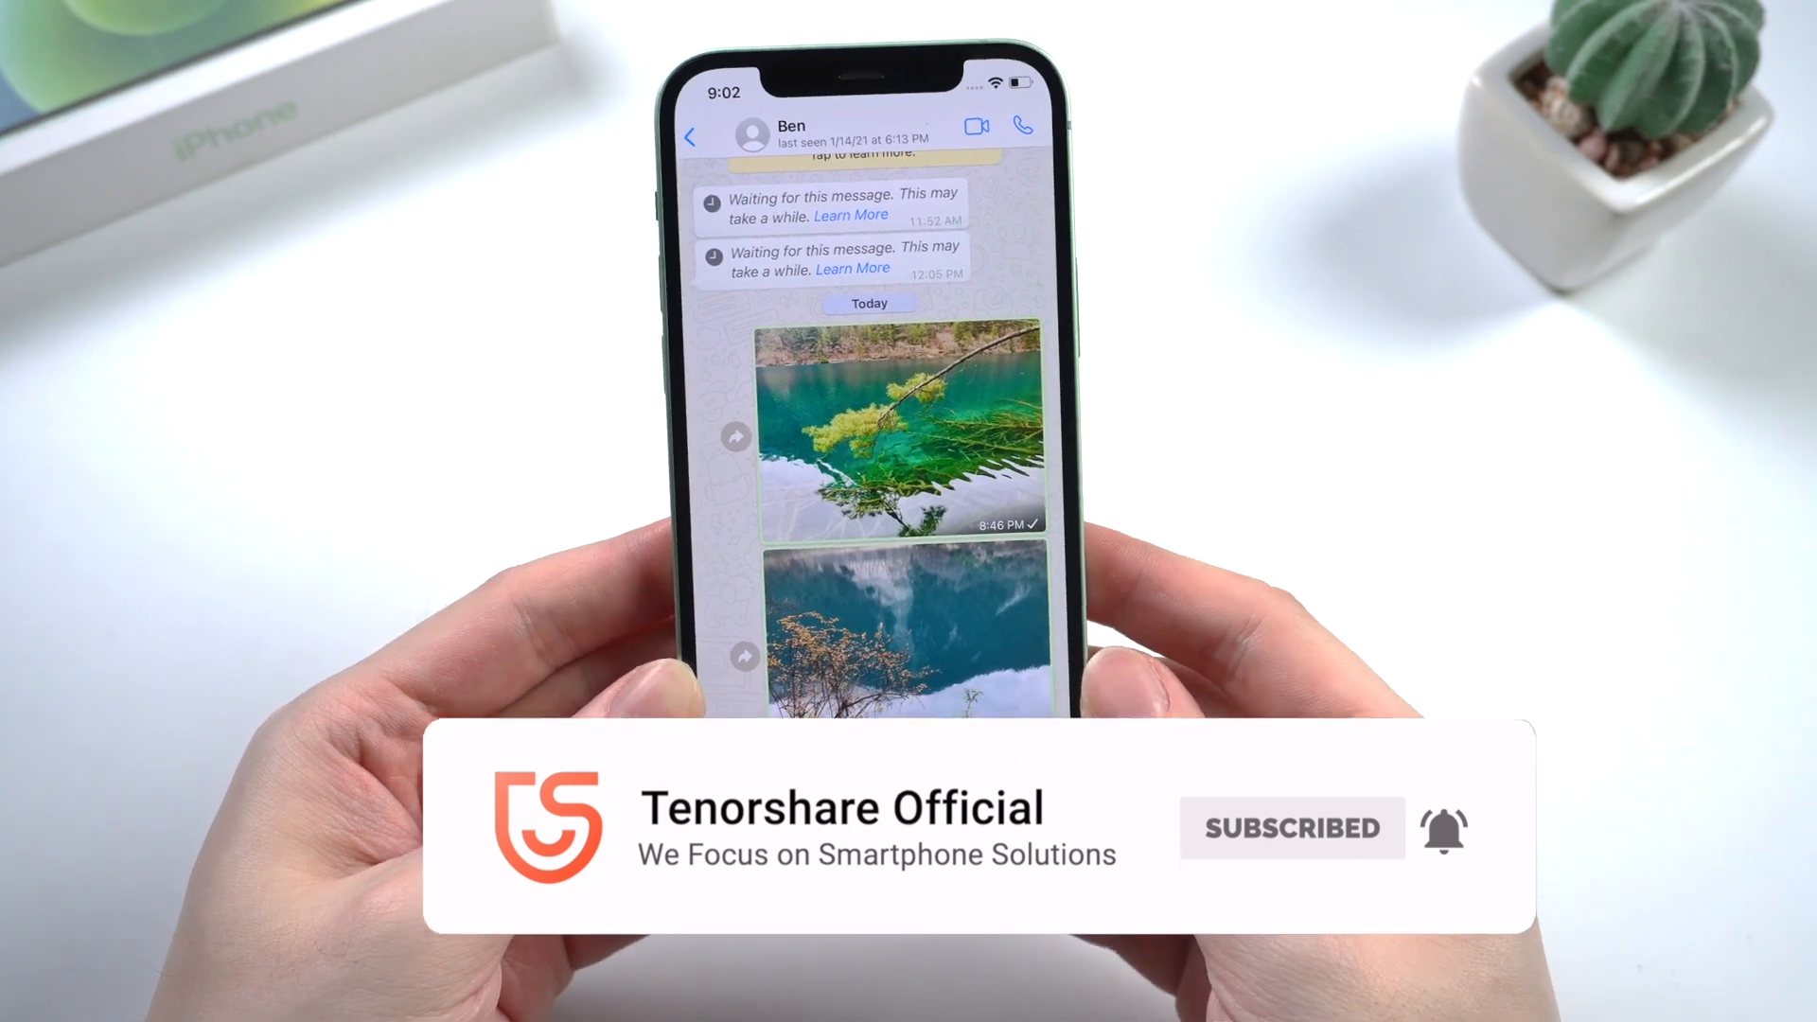